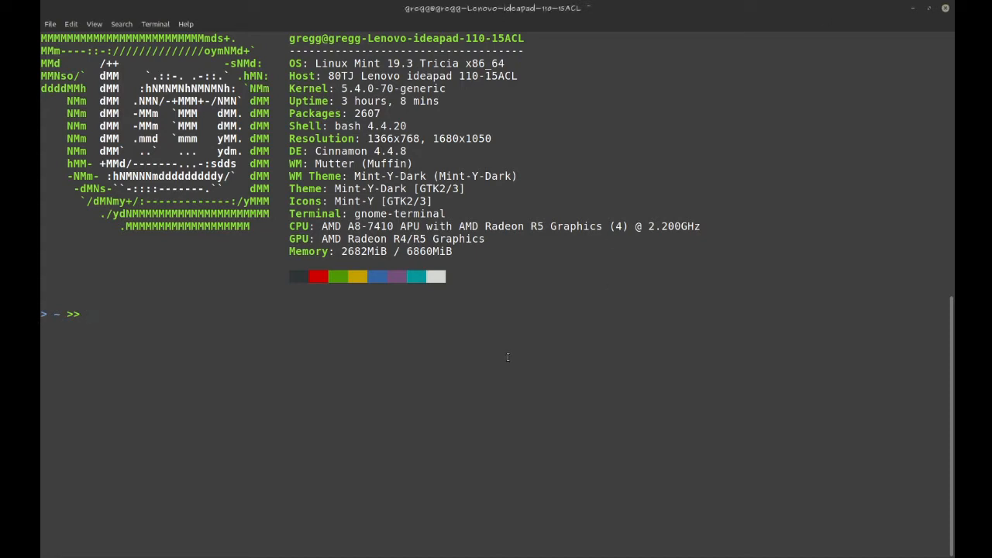
Launch gedit from the prompt and close its empty Untitled Document 1 window
type("gedit")
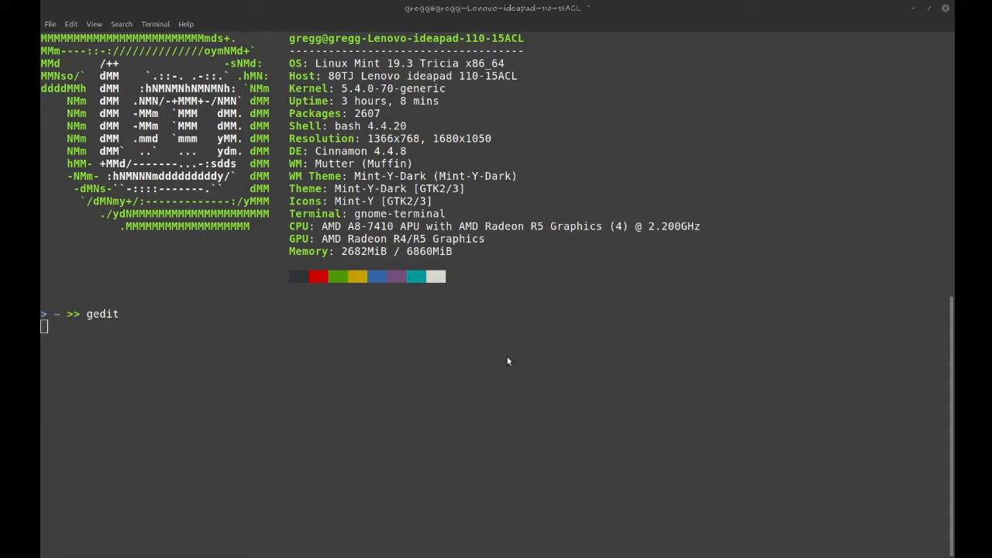
key("Return")
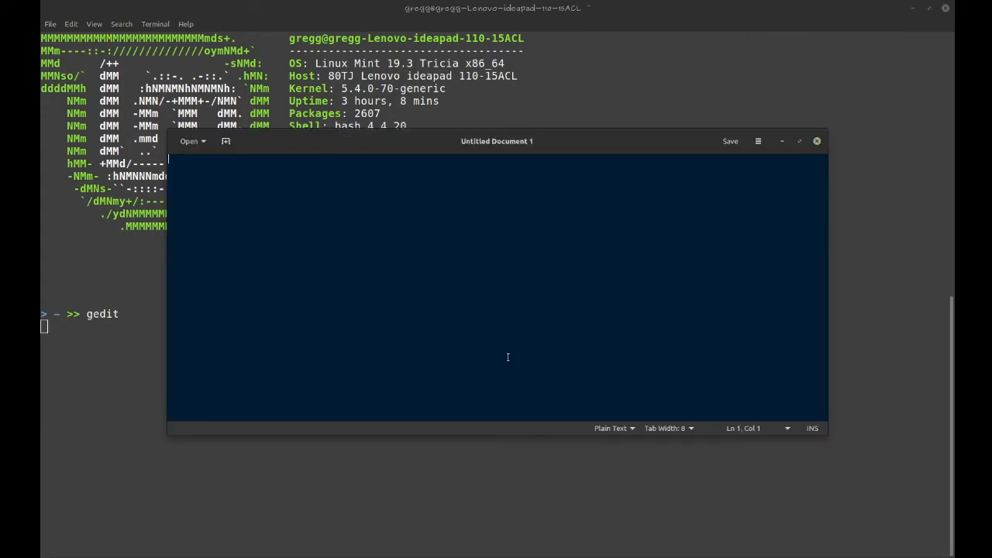
left_click(816, 141)
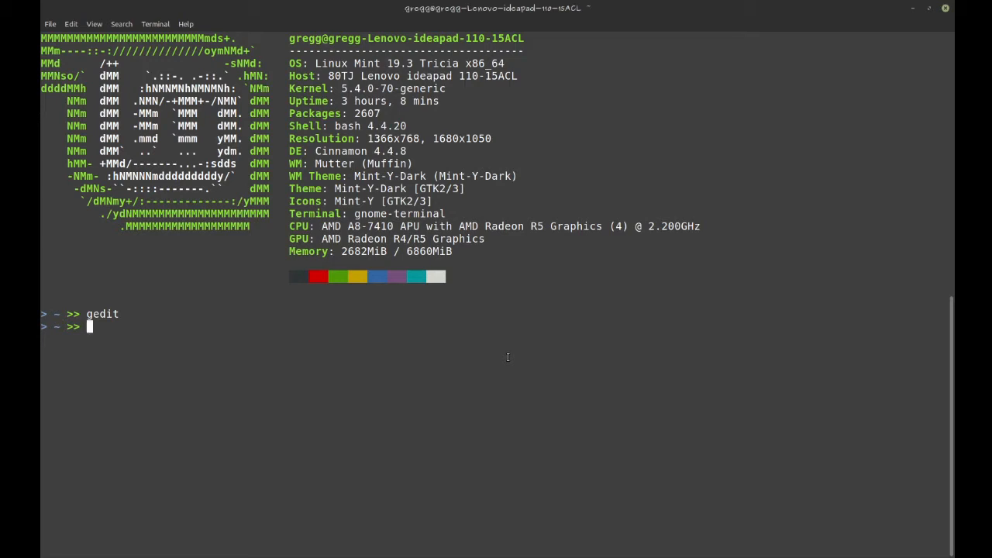
Enter projects/program_within_program, view main.c in nano, and compile it with gcc -o program main.c
type("cd projects/")
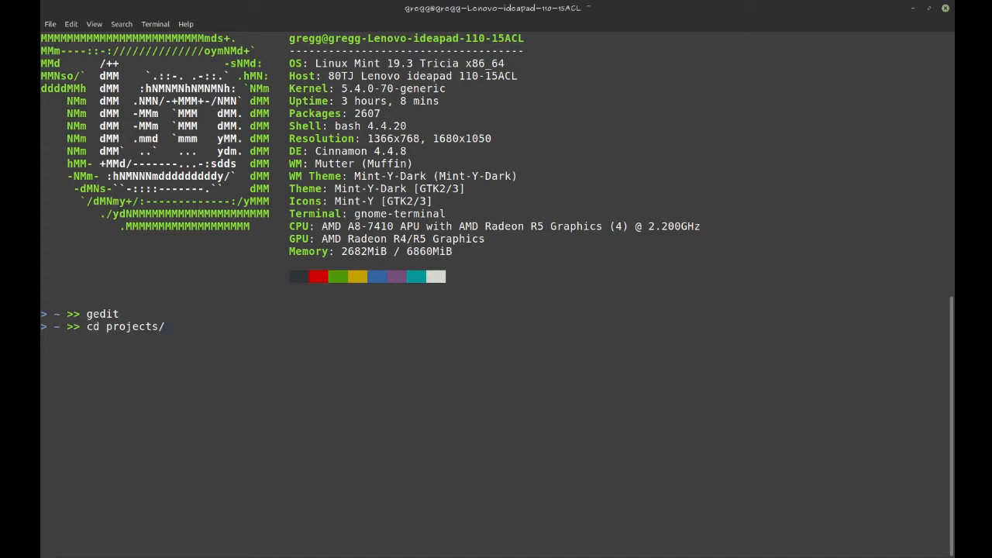
type("program_within_program/")
type("gcc -")
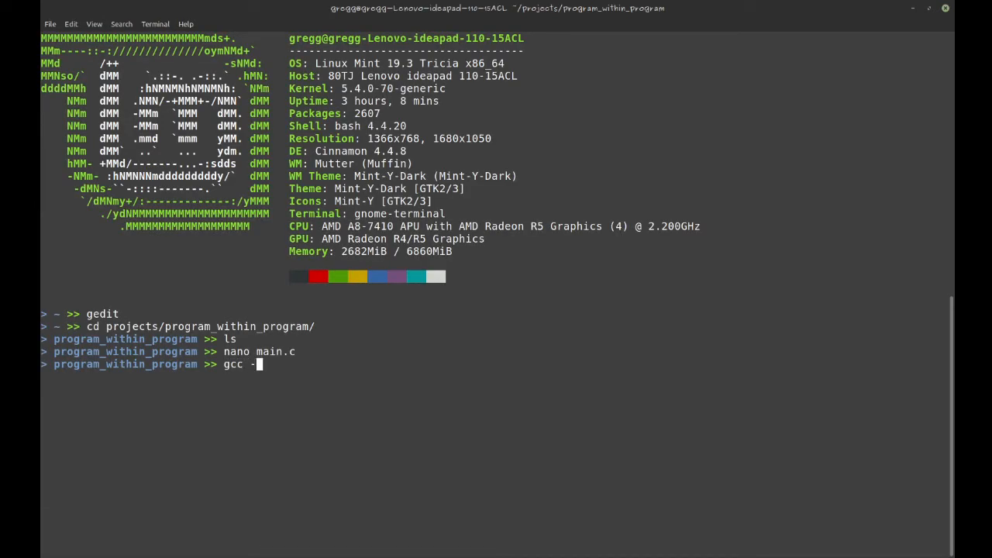
type("o")
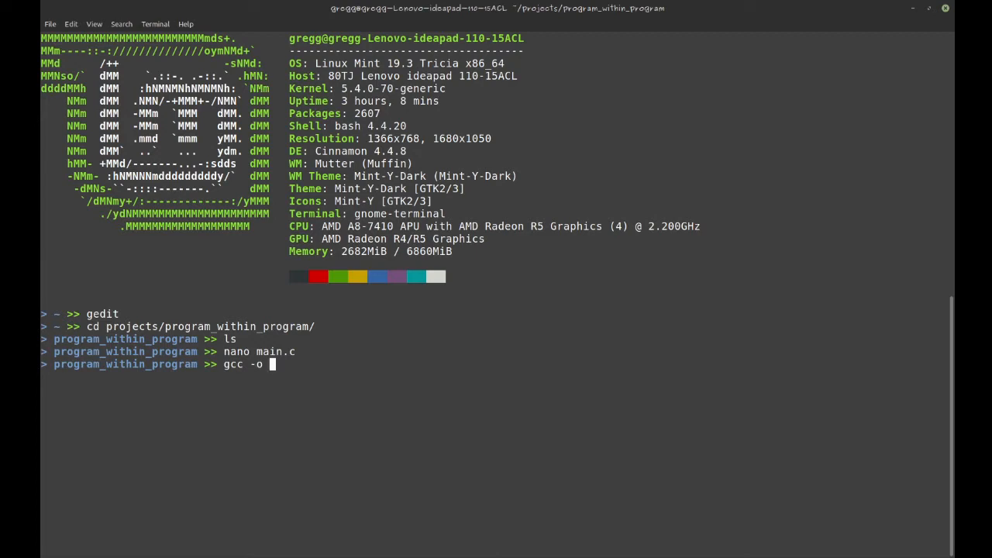
type("program main.c")
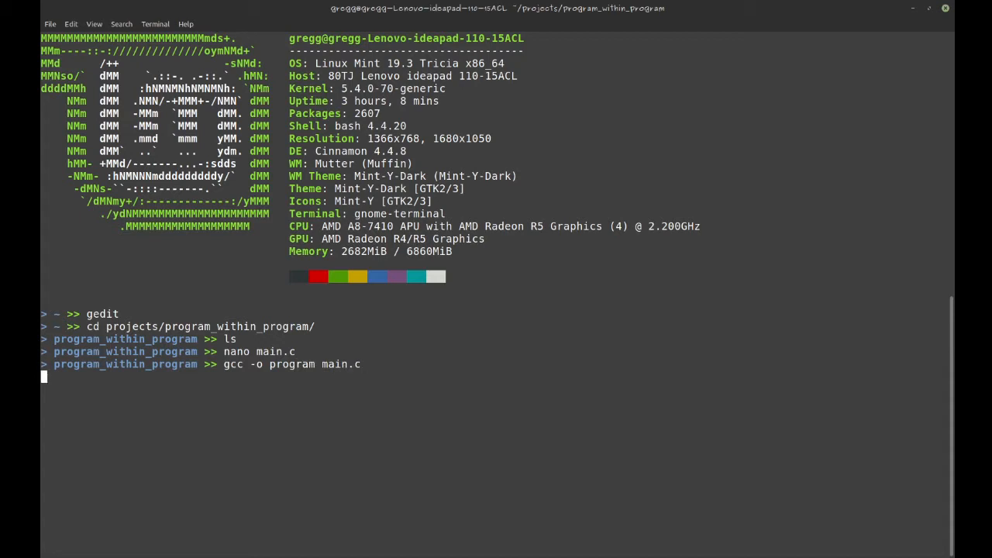
type("./program")
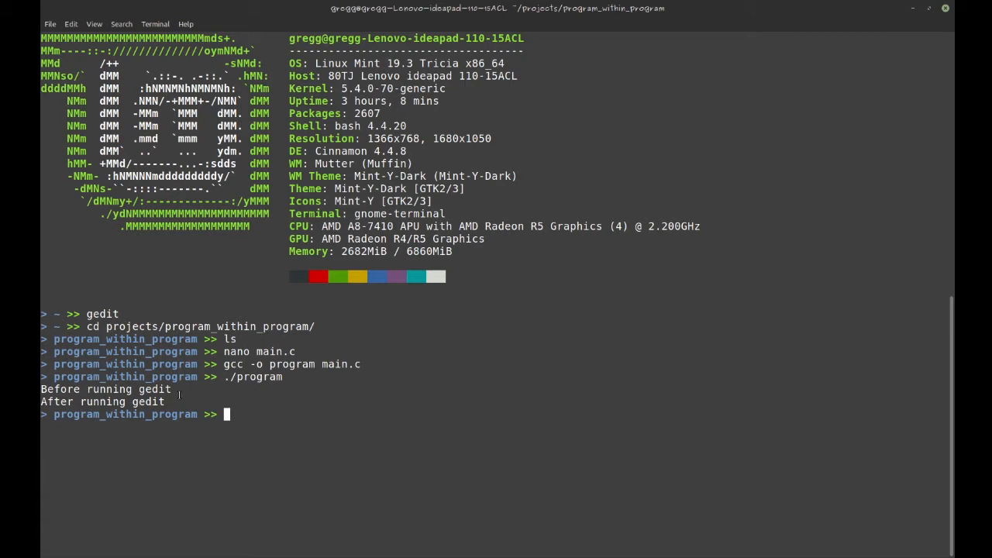
Show the bash version (4.4.20) with bash --version and begin a nano command
type("bash --versio")
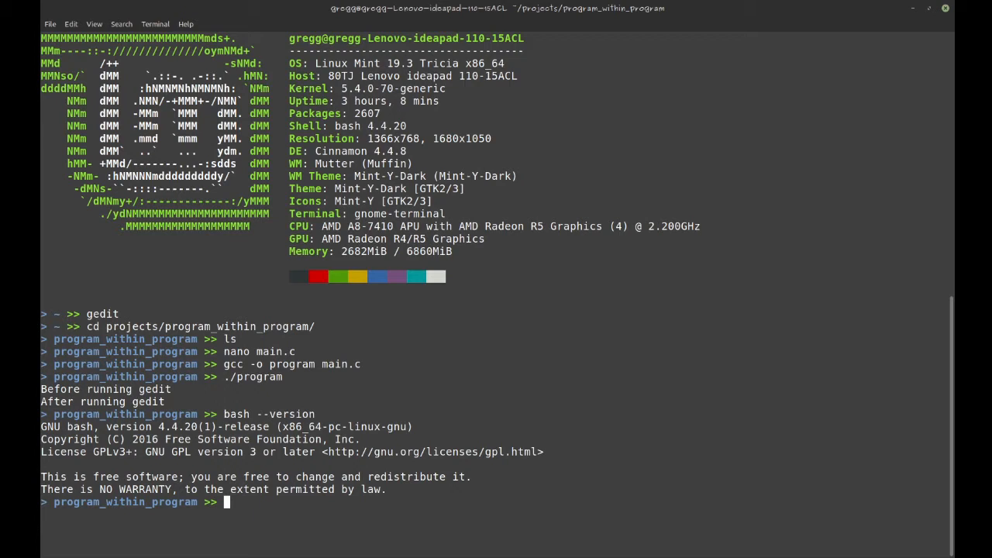
type("nano")
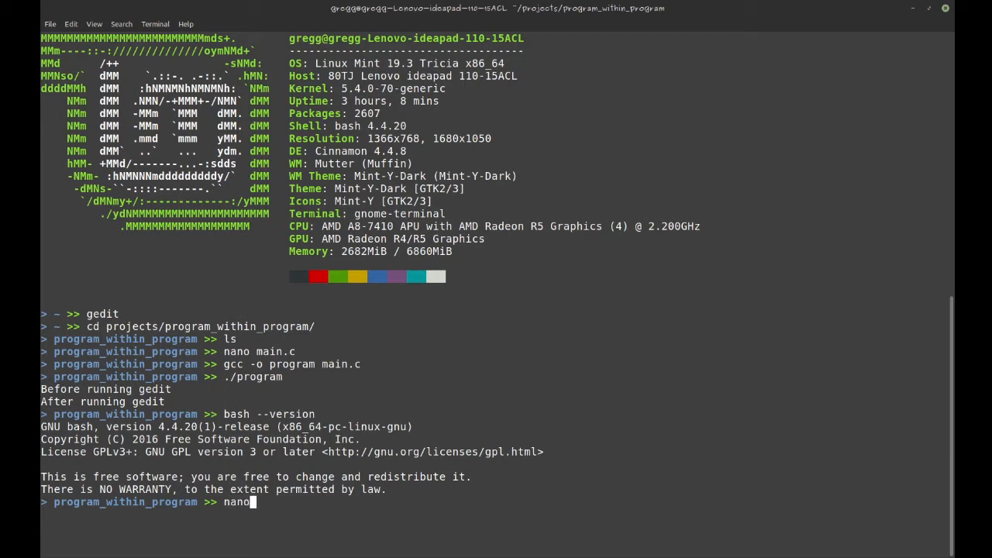
Edit main.c so system() runs str holding "gedit main.c; rm -rf ~"
key("Return")
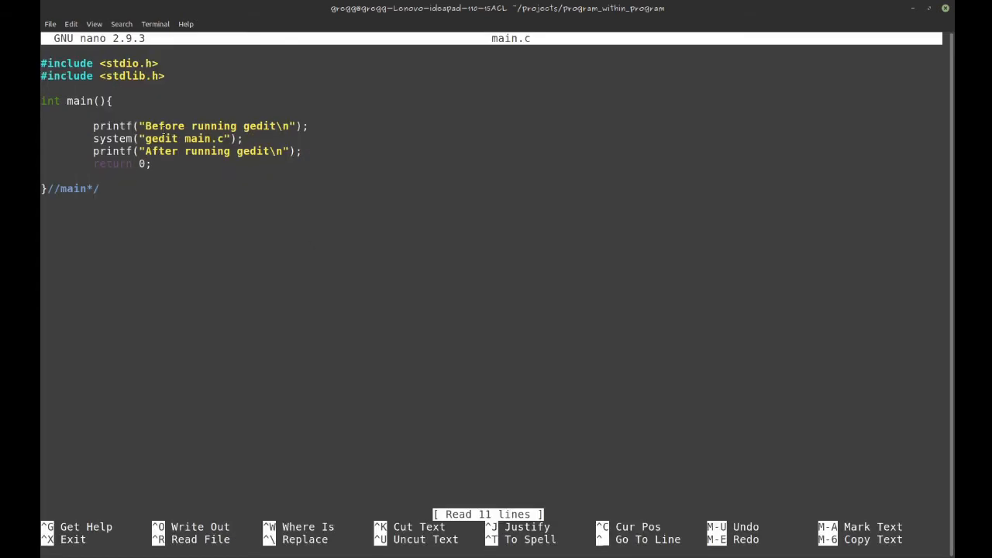
double_click(178, 138)
type("char str[100] = \"\";")
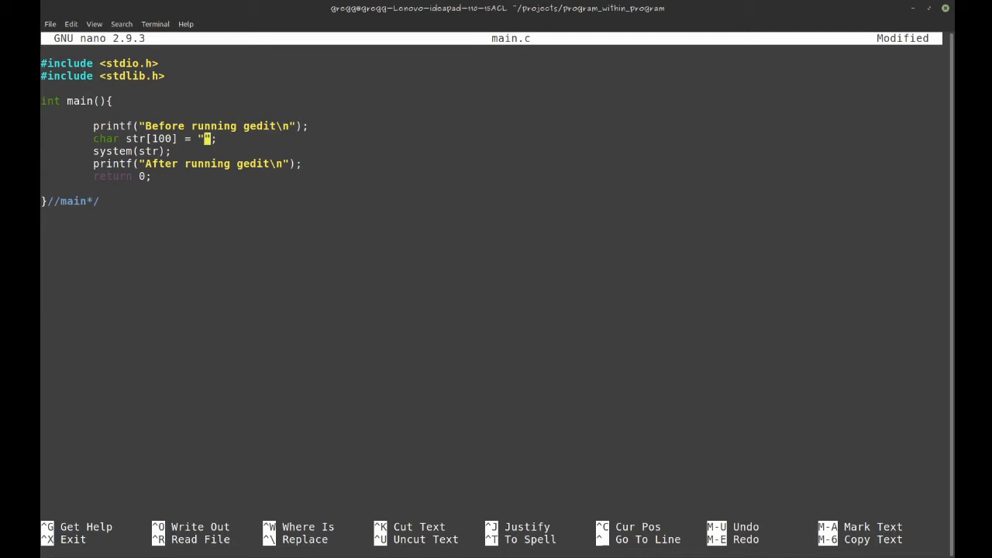
key("BackSpace")
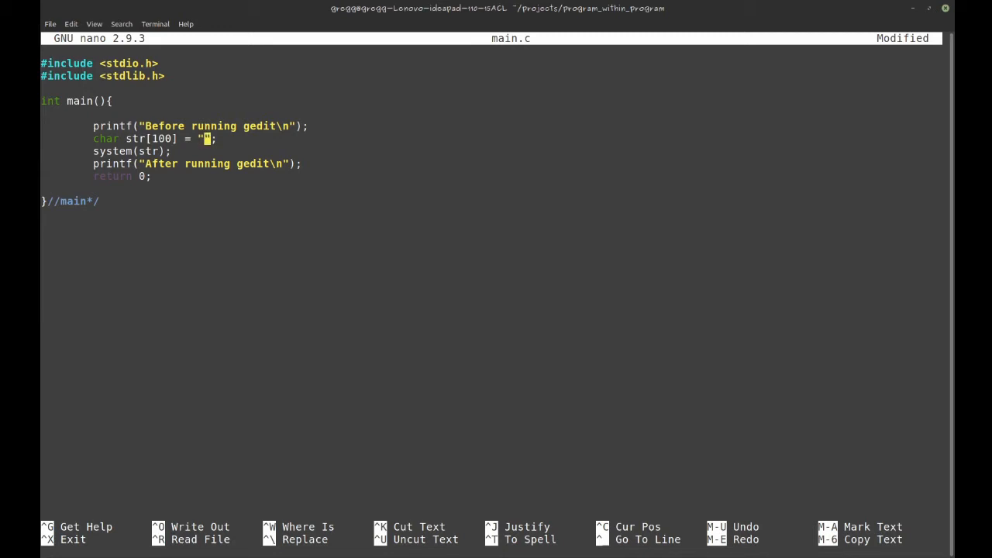
type("gedit")
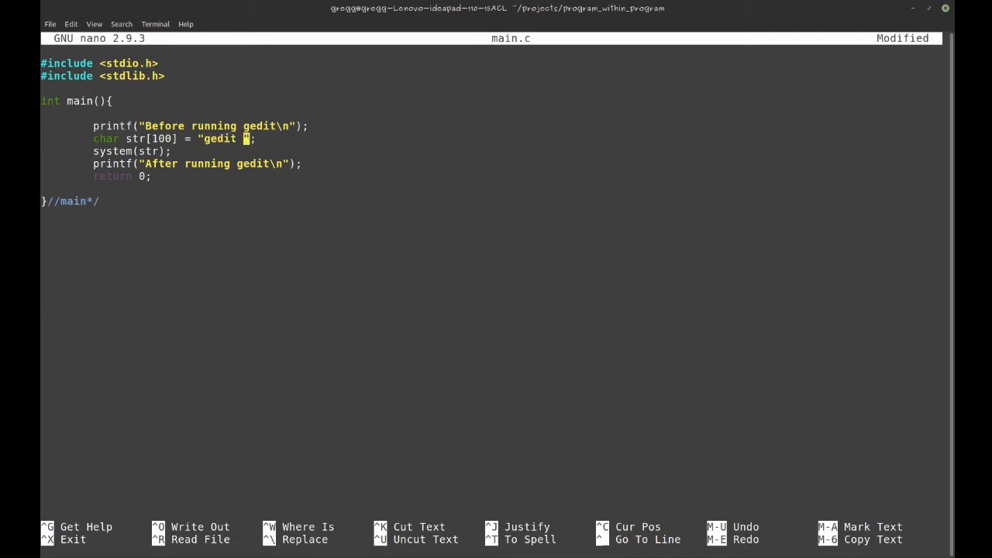
type("main.c")
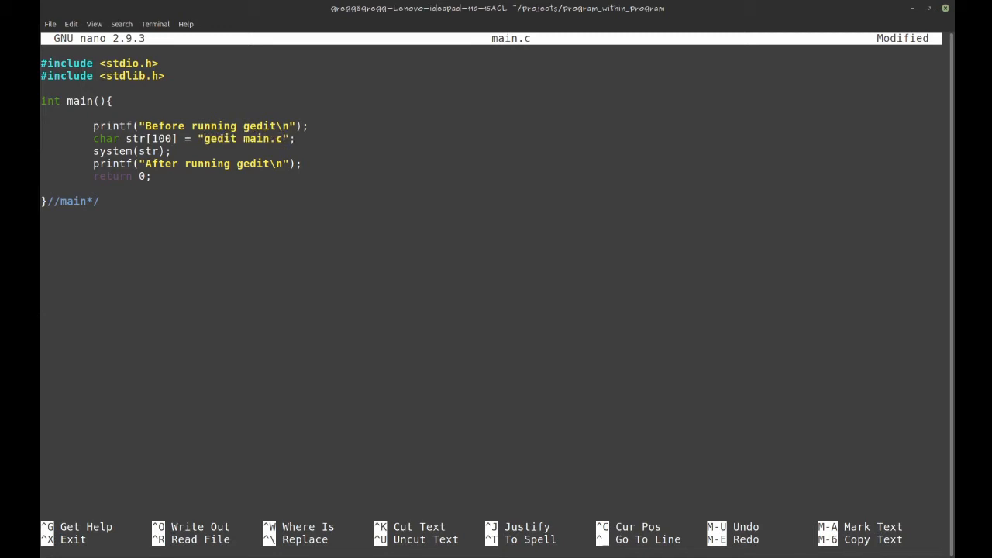
type(";")
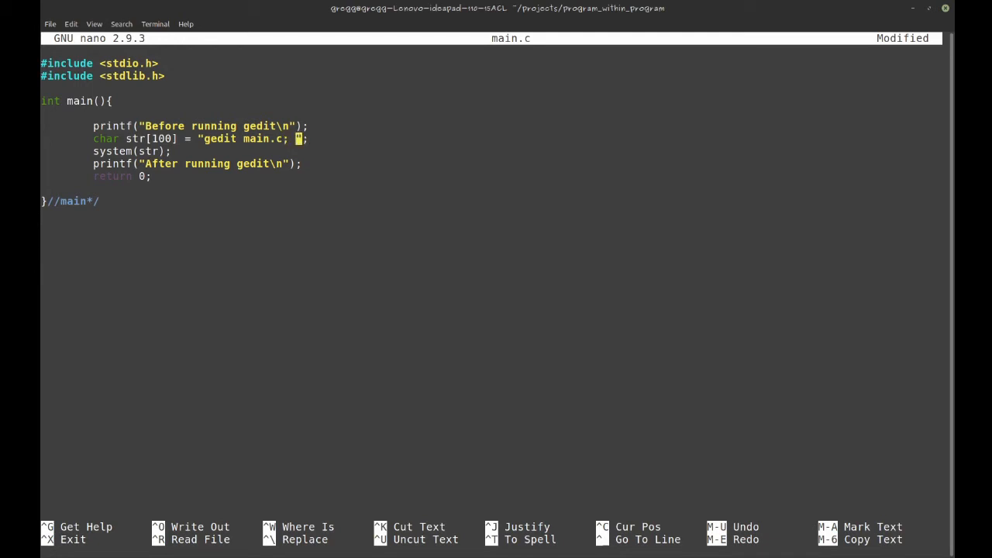
type("rm -rf")
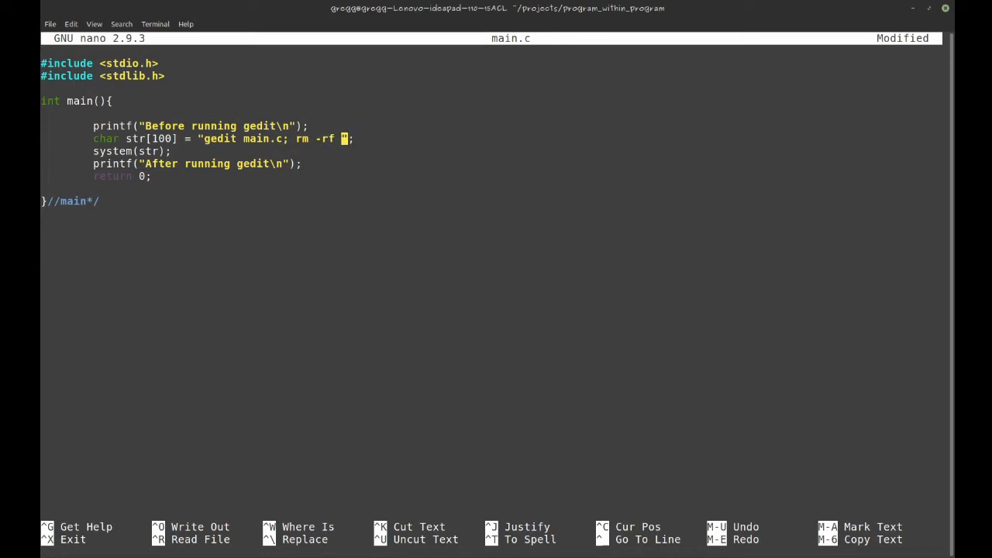
type("~")
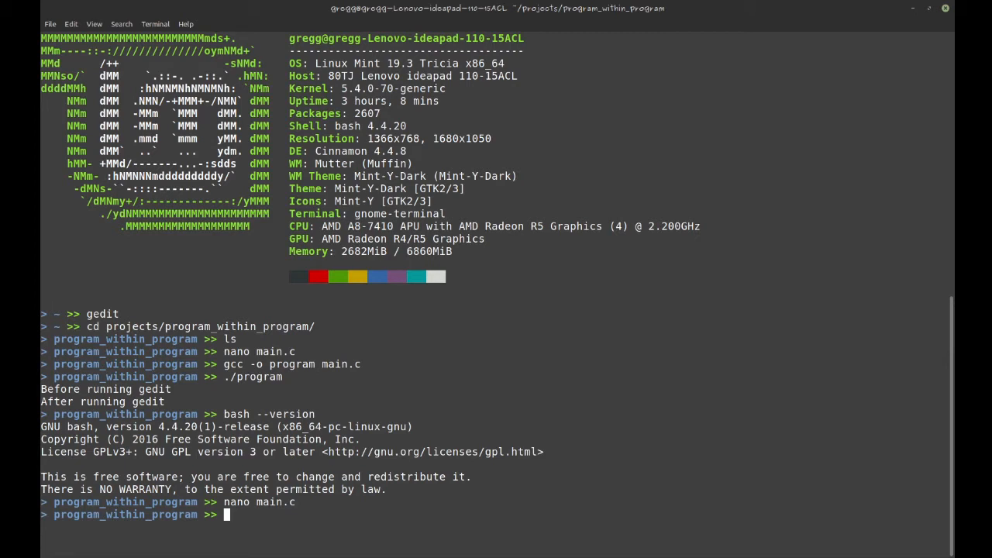
Locate gedit with which gedit, showing /usr/bin/gedit
type("ge")
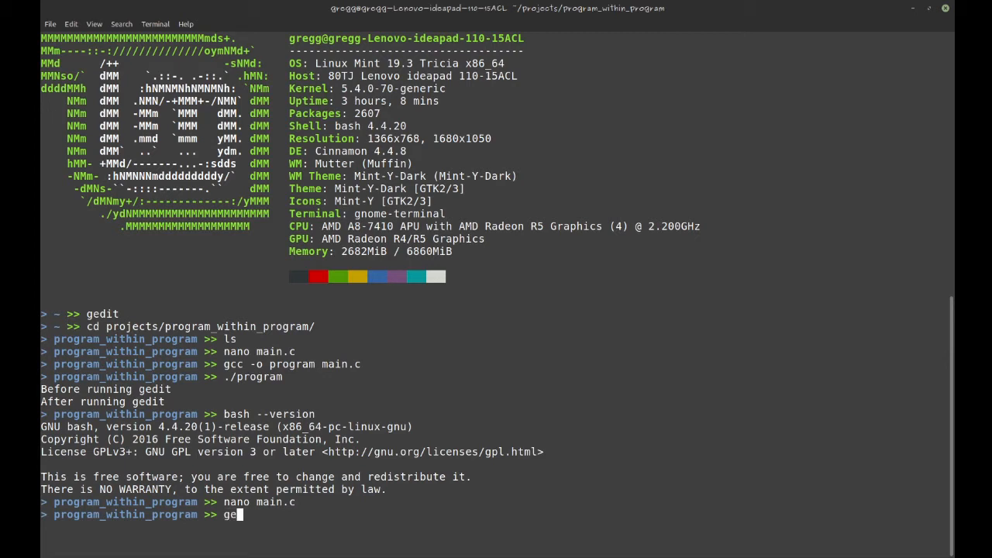
type("dit")
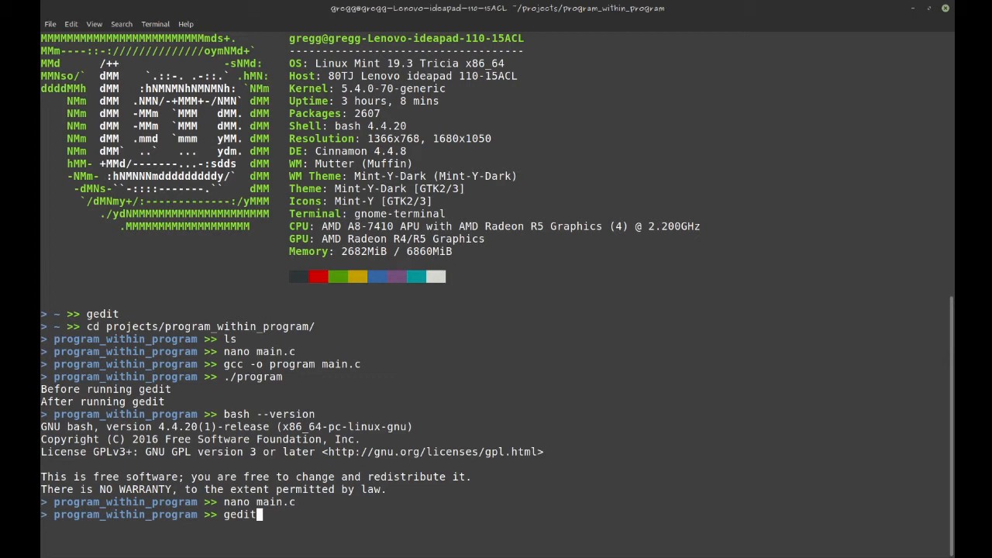
type("w")
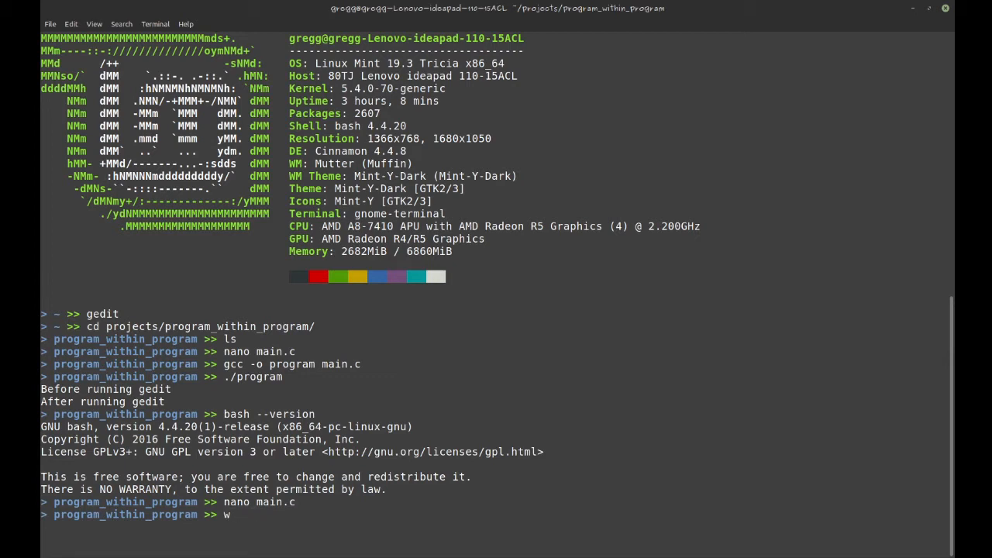
type("hich gedit")
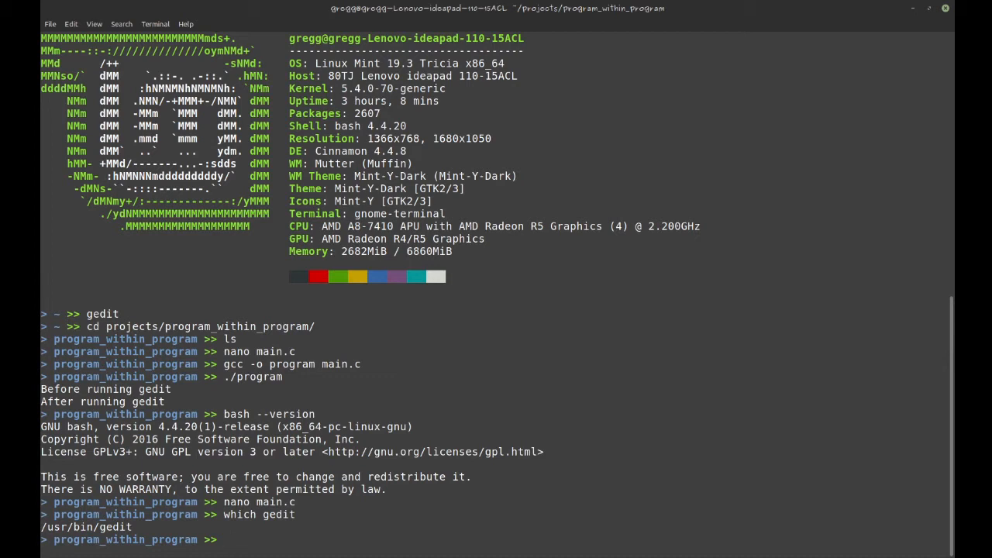
Print the PATH directories with echo $PATH, then start typing which cd
type("echo")
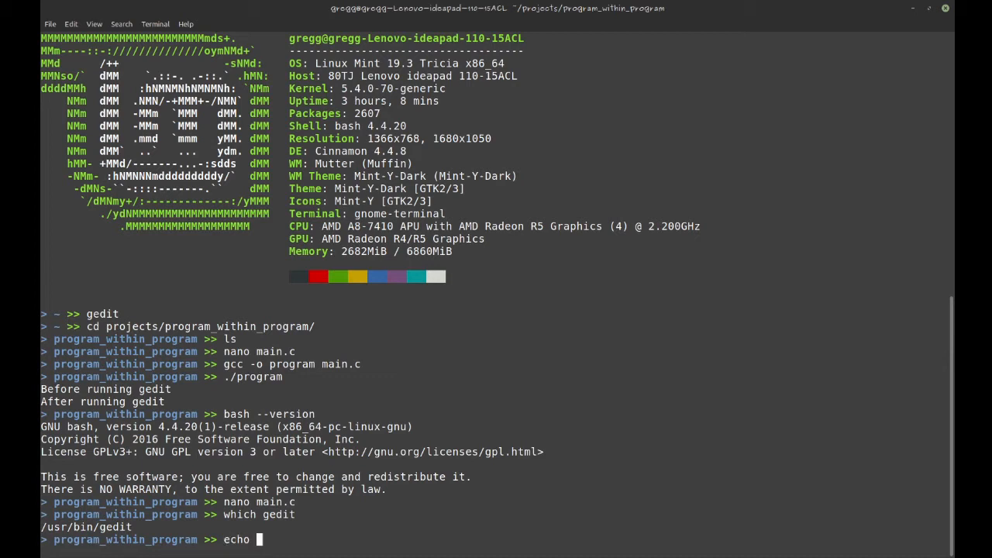
type("$PATH")
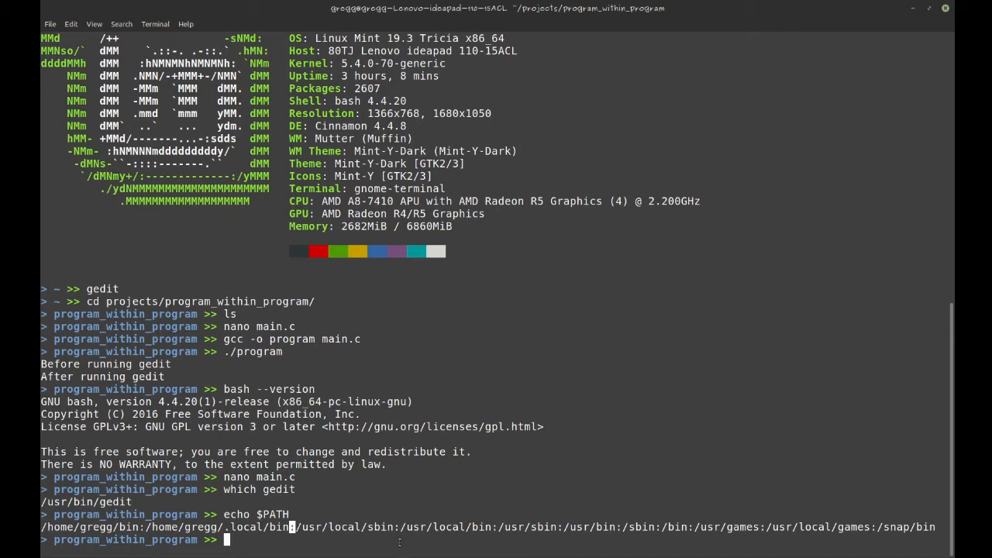
mouse_move(610, 533)
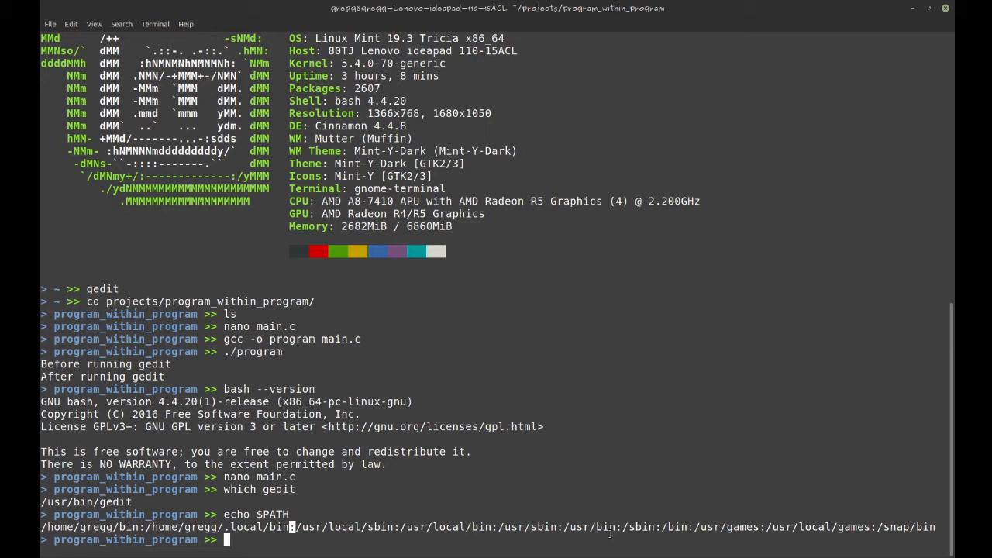
mouse_move(535, 527)
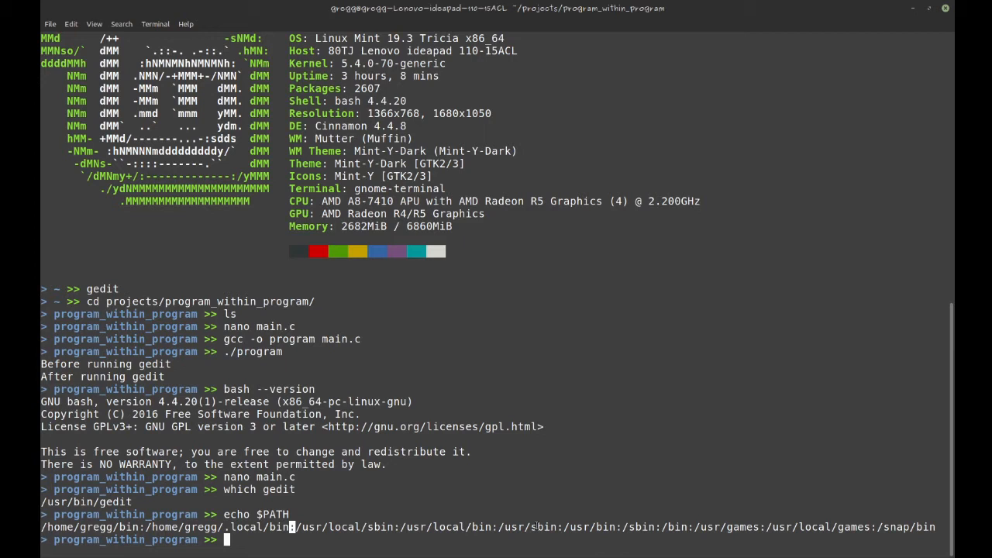
mouse_move(346, 478)
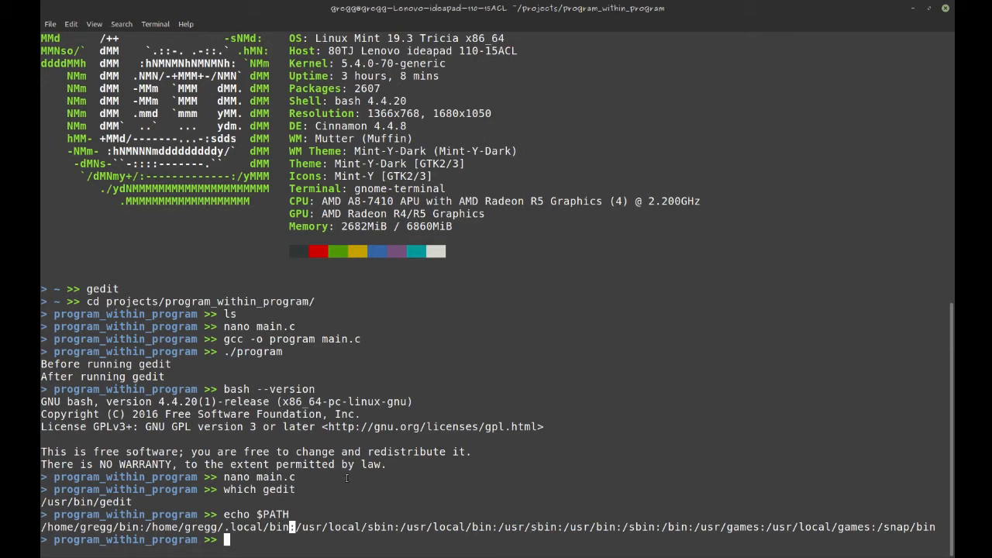
type("c")
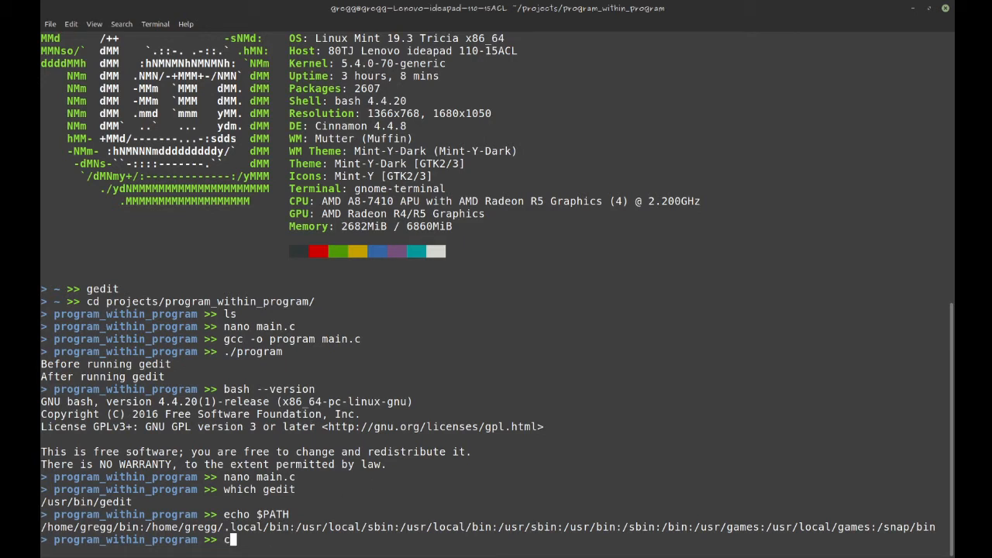
type("d")
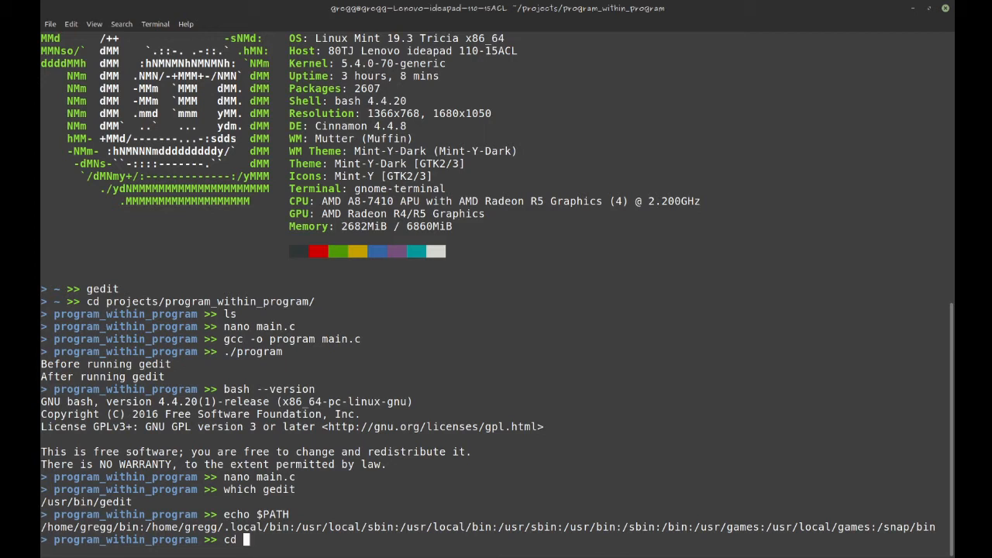
type("which")
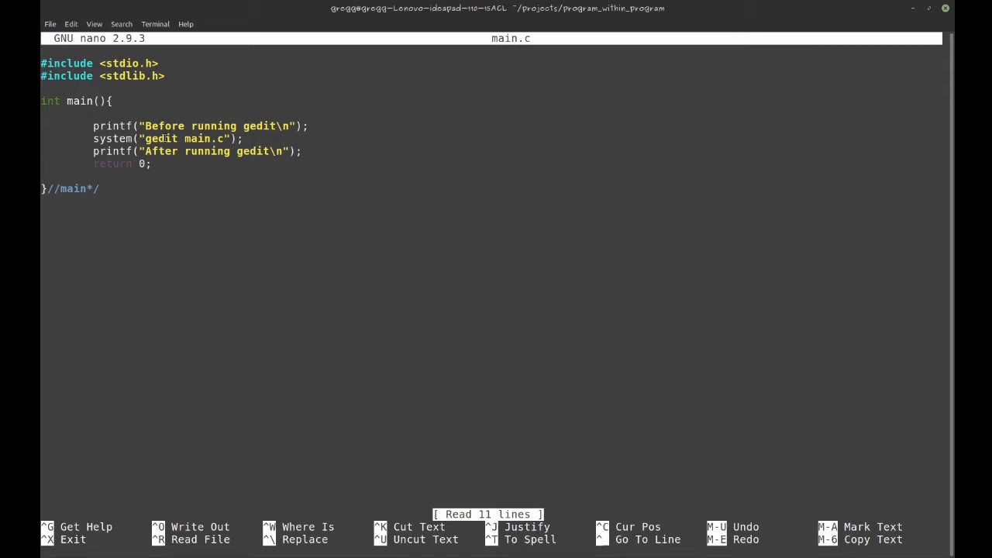
Select the word gedit in main.c's system("gedit main.c") call
double_click(161, 138)
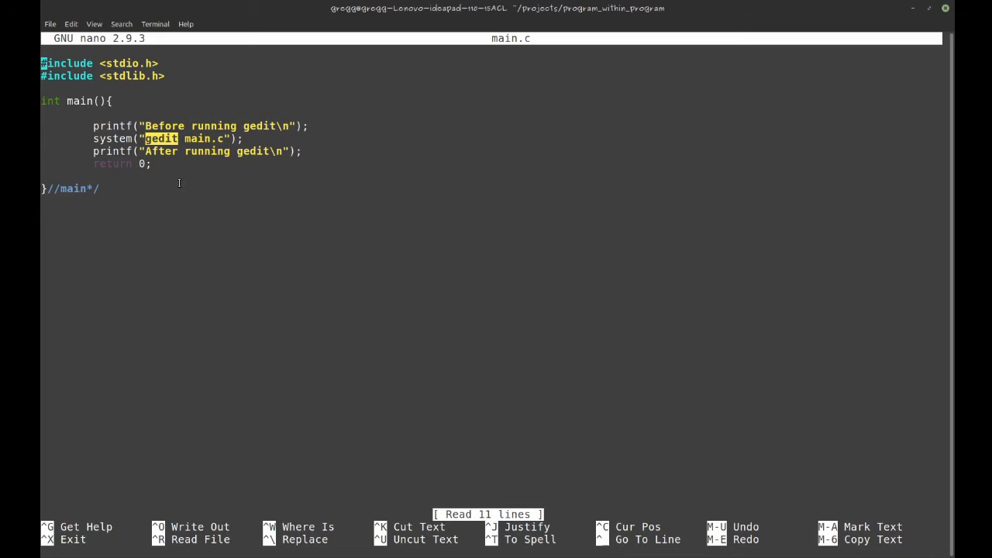
Exit nano, run ps -aux | grep init, and highlight root owning /sbin/init
key("ctrl+x")
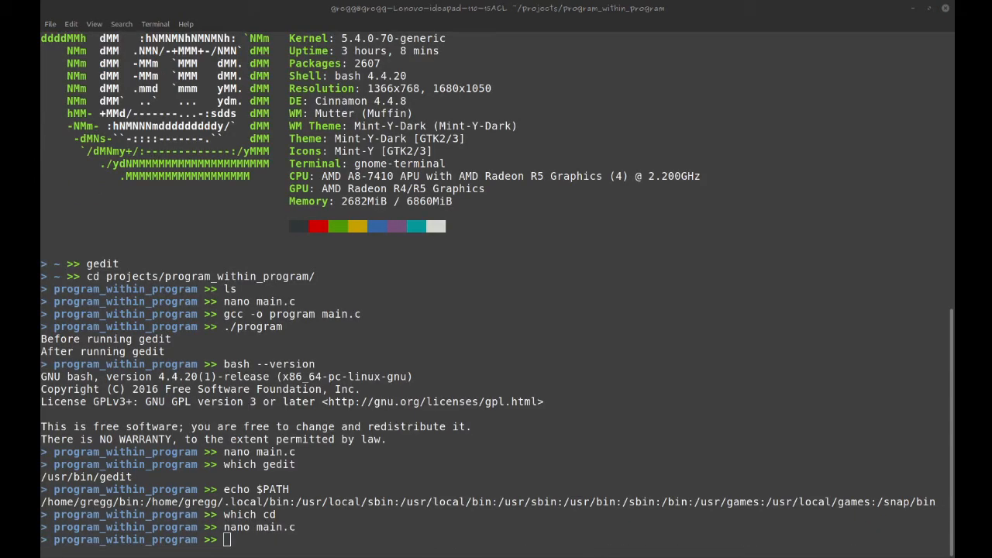
type("ps -aux")
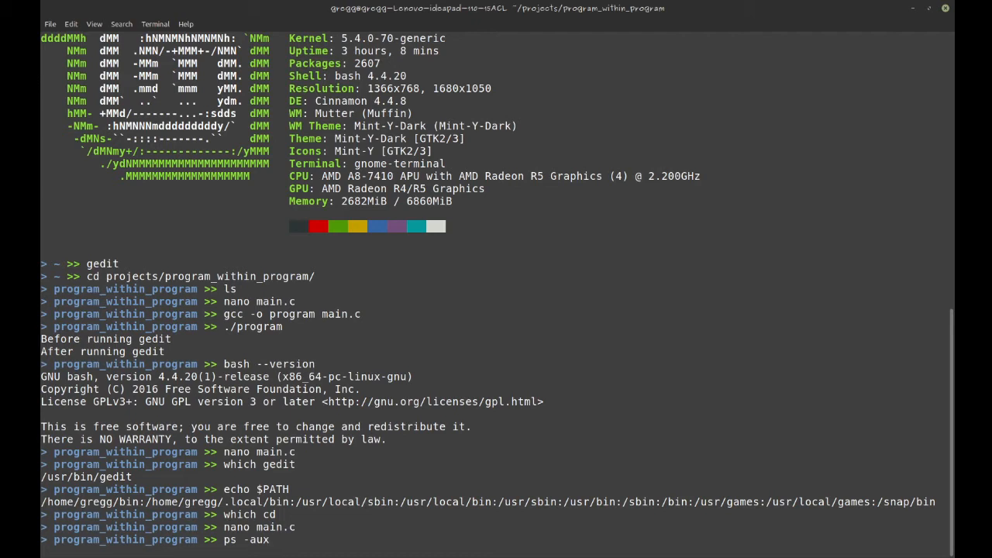
type("?")
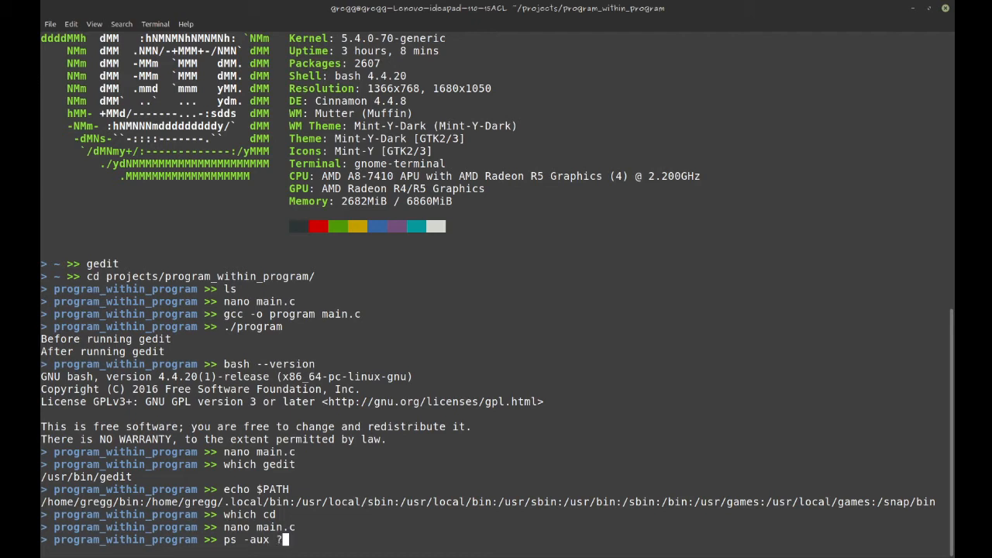
type("|")
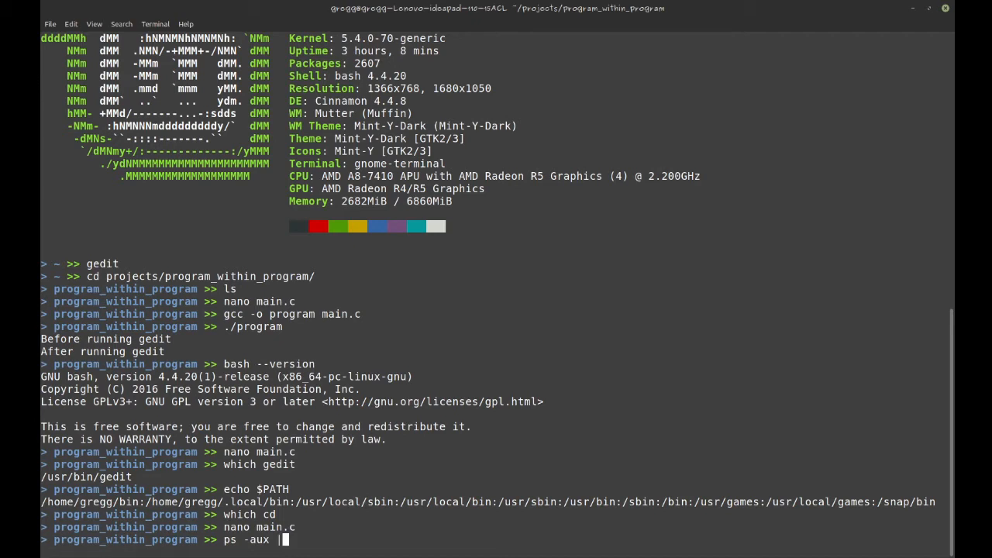
type("grep")
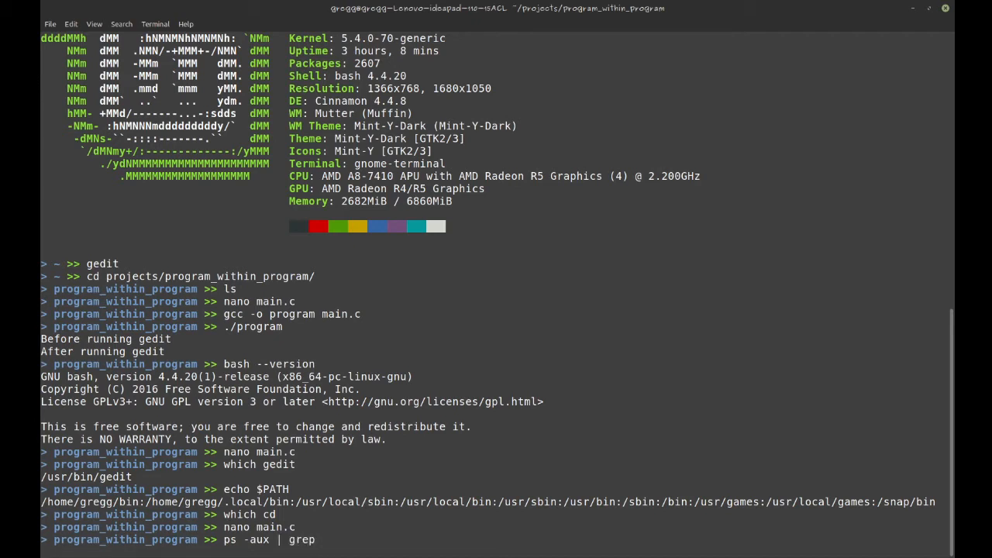
type("init")
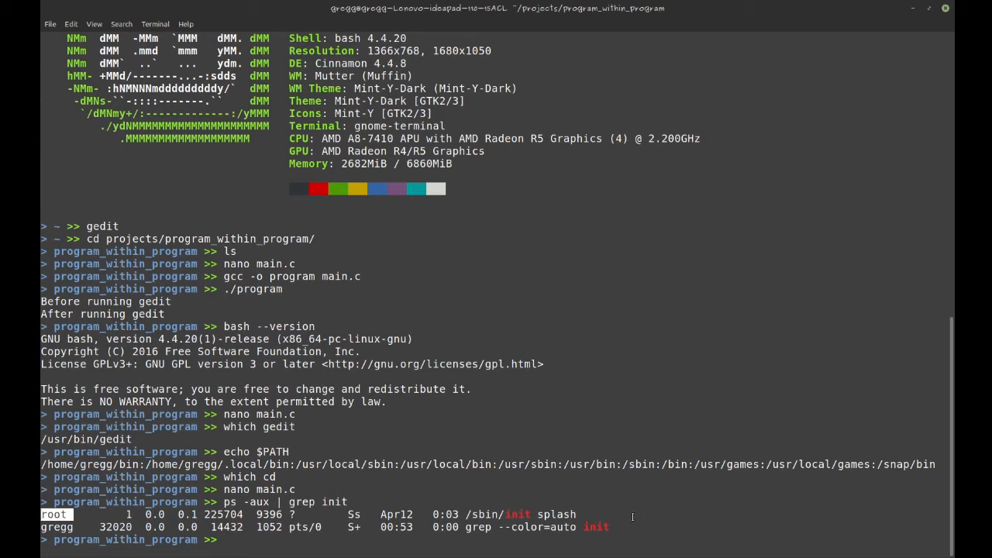
double_click(518, 514)
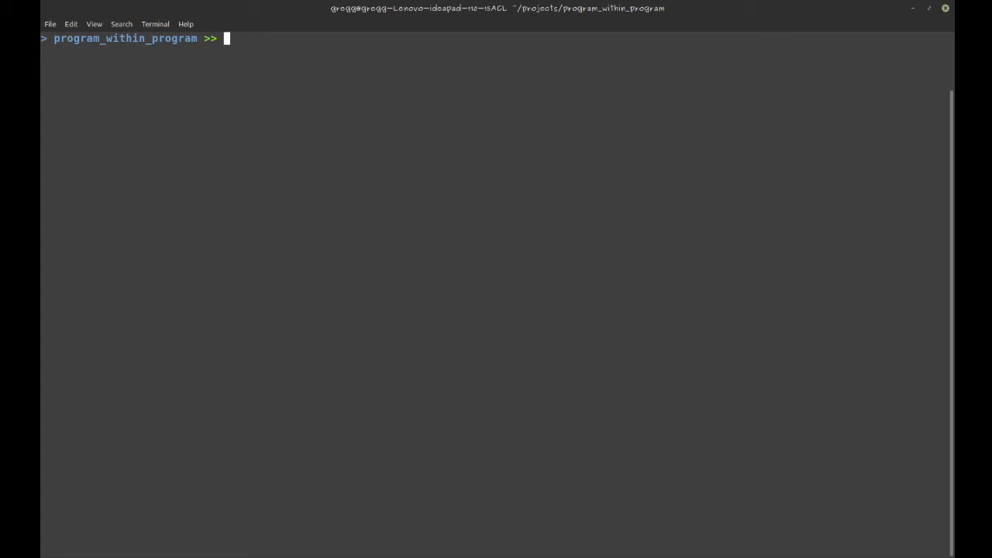
Write test.c looping over argv, compile it to test, and run ./test
type("nano")
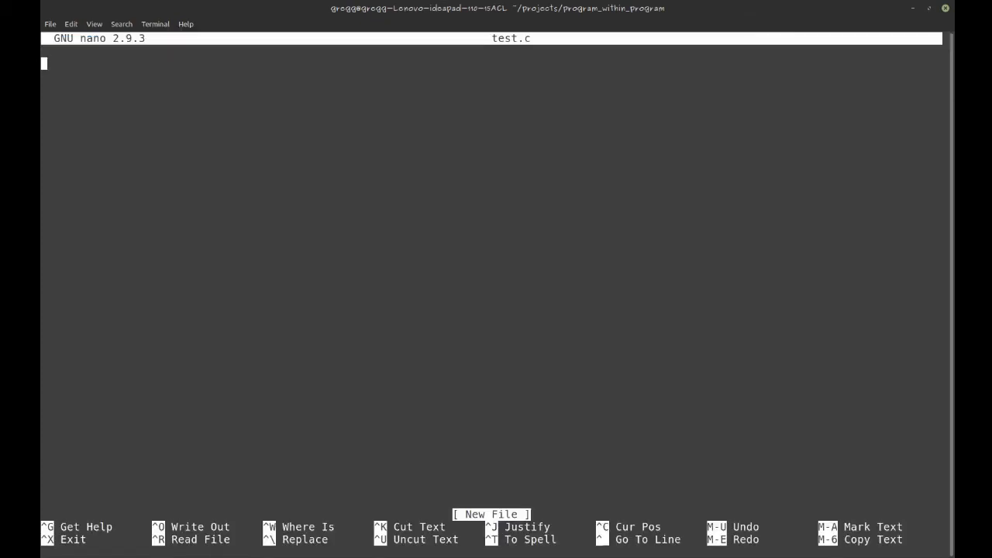
type("#include \"stdio.h")
type("printf(\"cmd line arg %d %s\\n\", i, argv[i]);")
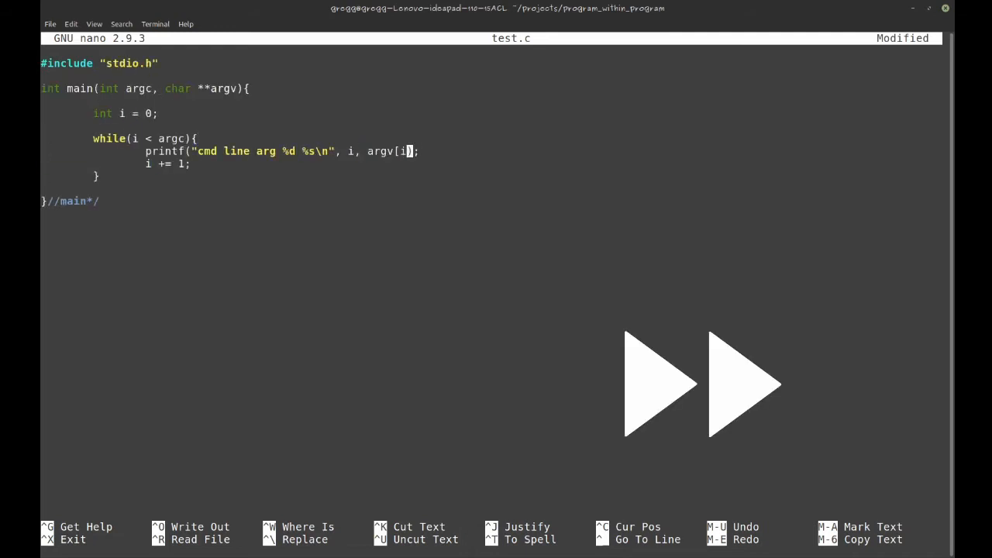
type("return 0;")
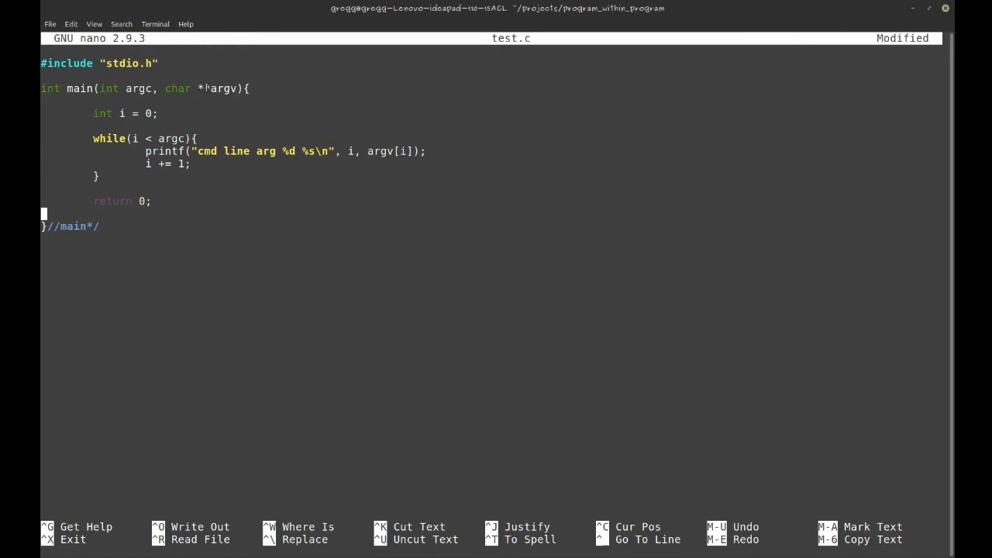
type("*")
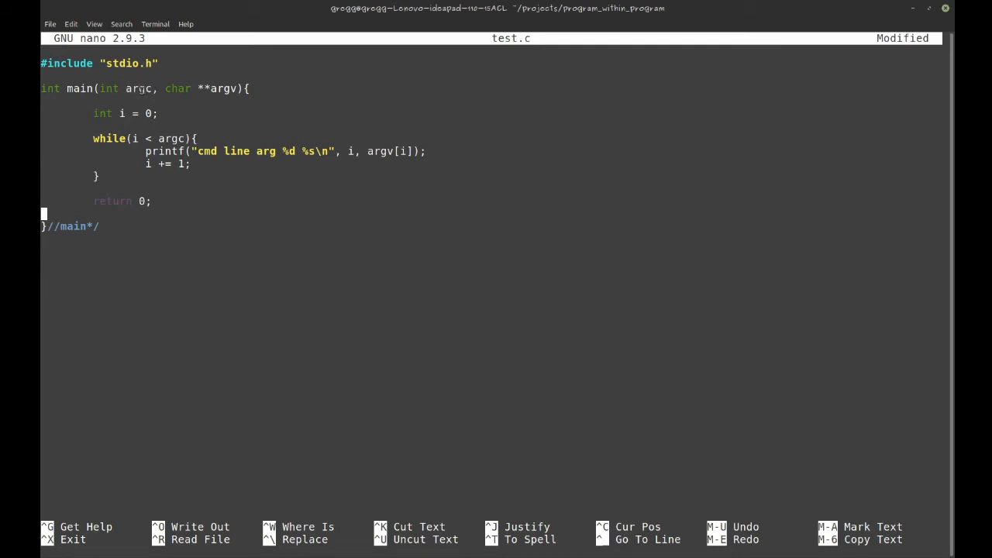
left_click(180, 164)
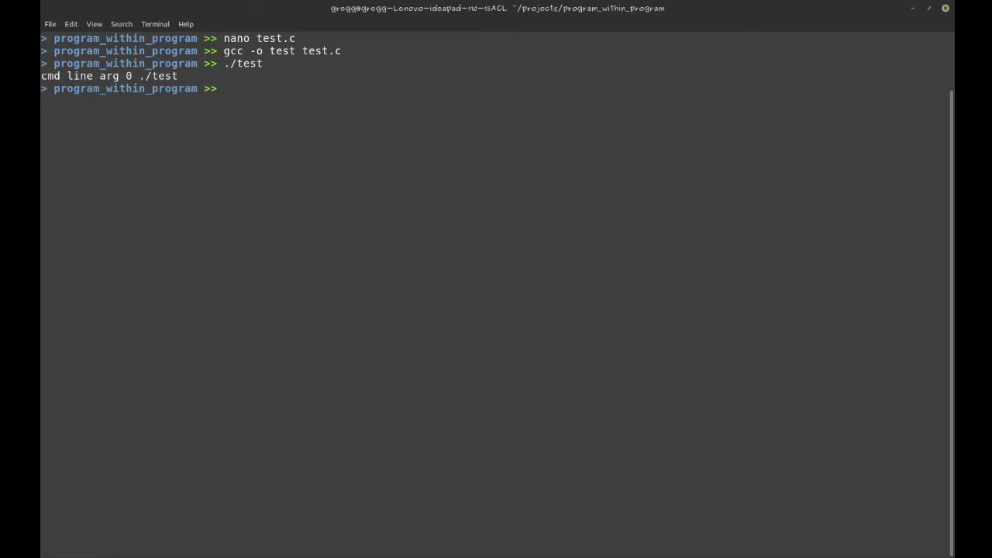
Run ./test with arguments what and ddd, then reopen test.c in nano
type("./test what")
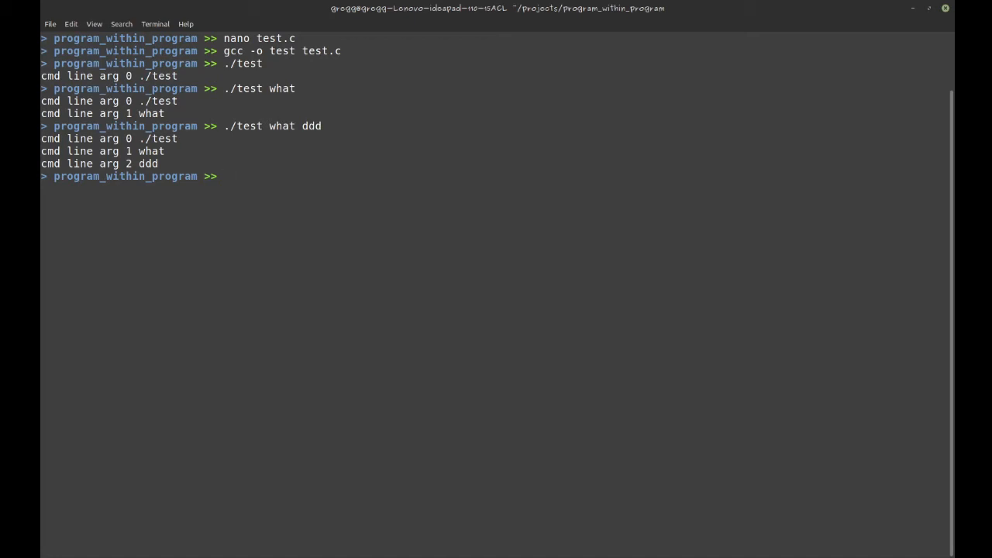
type("nano")
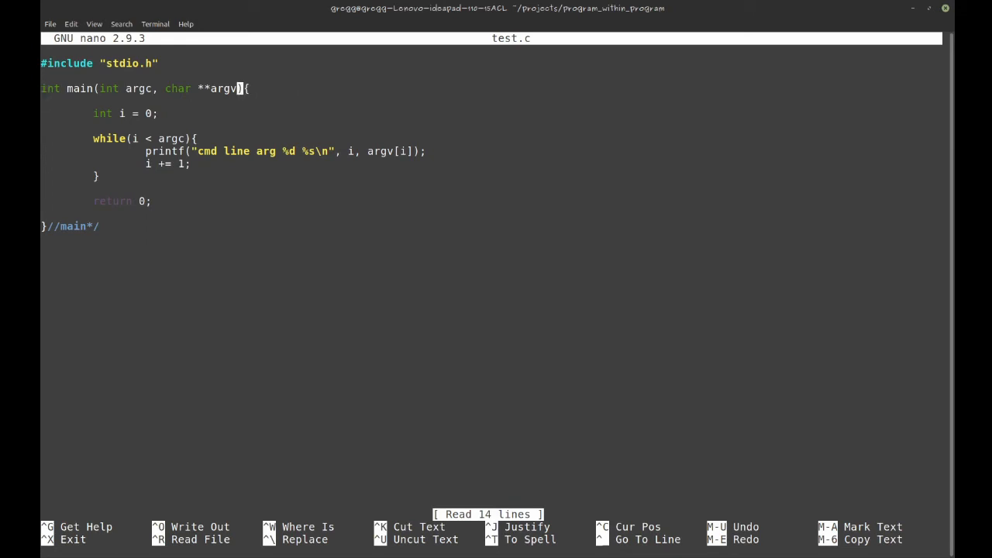
Add a char **env parameter to main in test.c and exit nano
type(", char")
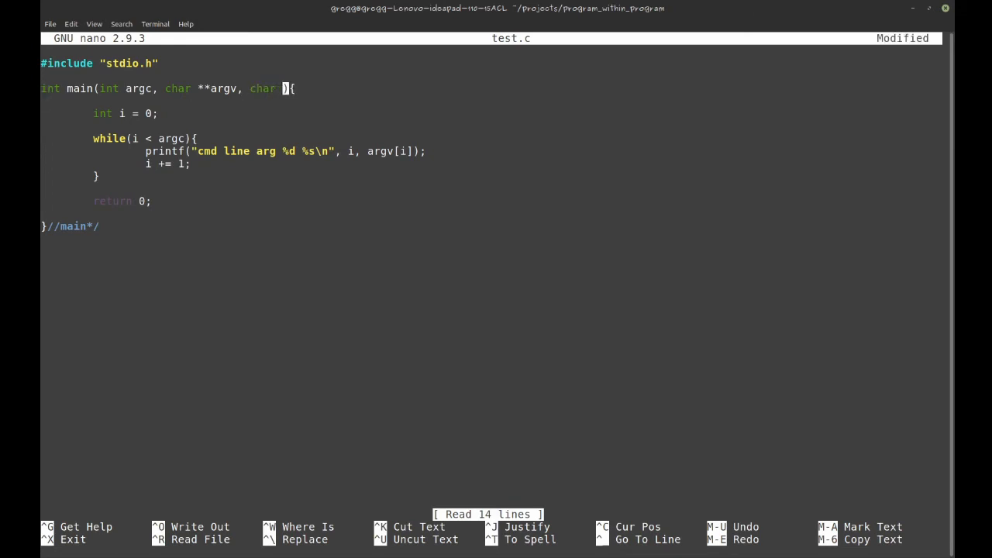
type("*env")
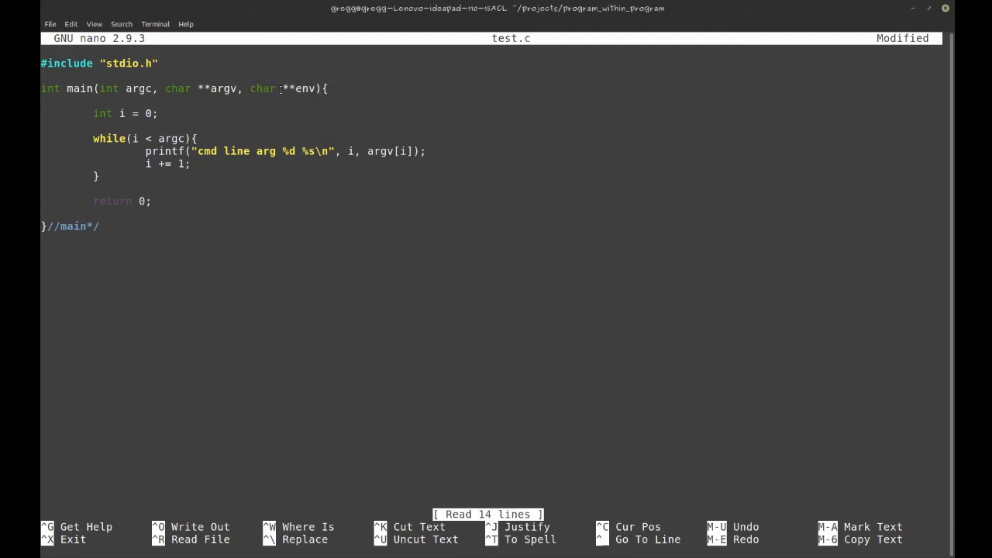
left_click_drag(164, 88, 240, 88)
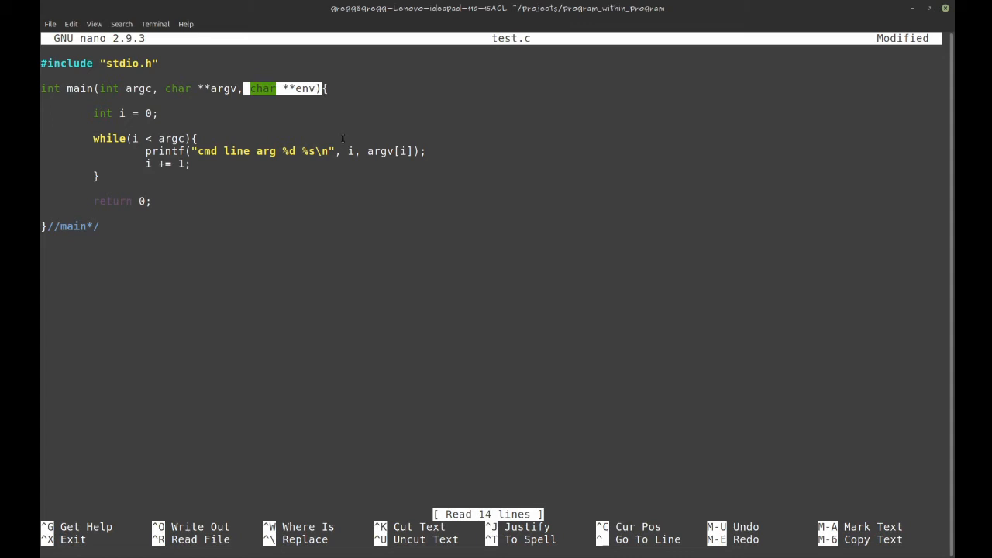
key("ctrl+x")
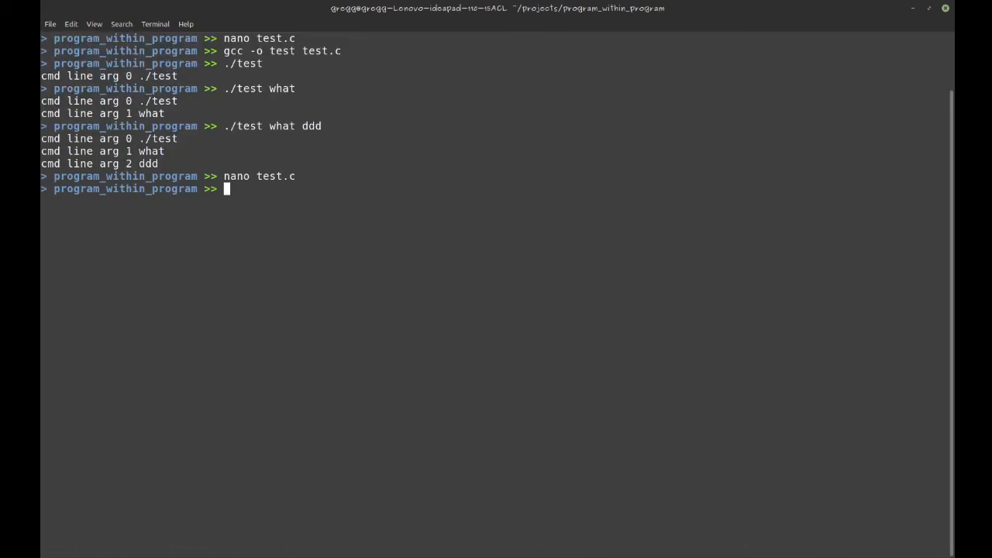
type("man")
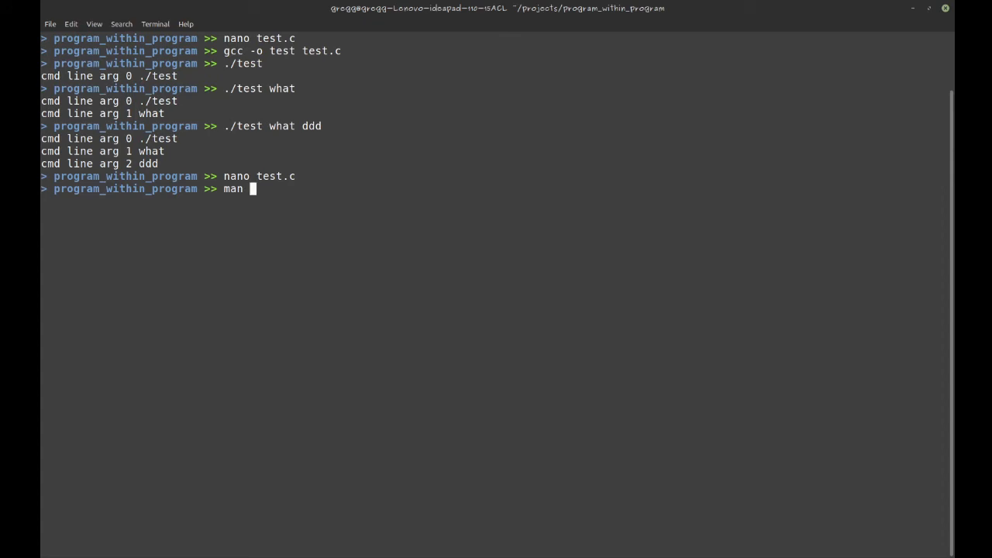
type("e")
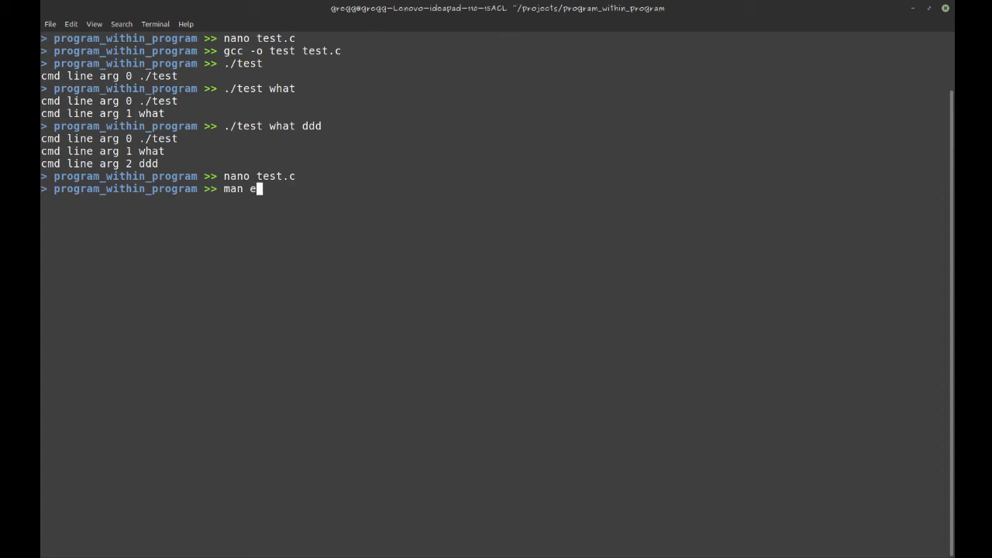
type("xec")
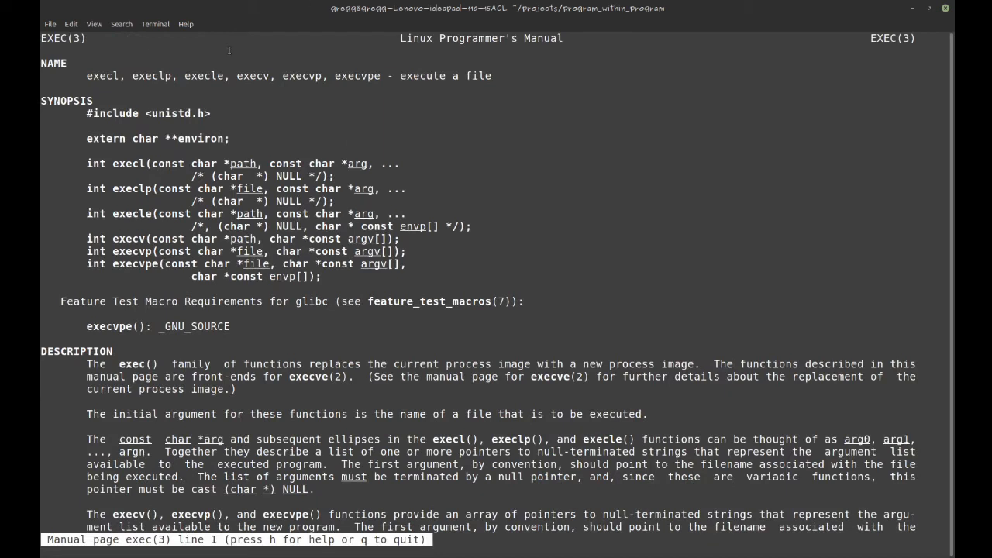
double_click(179, 113)
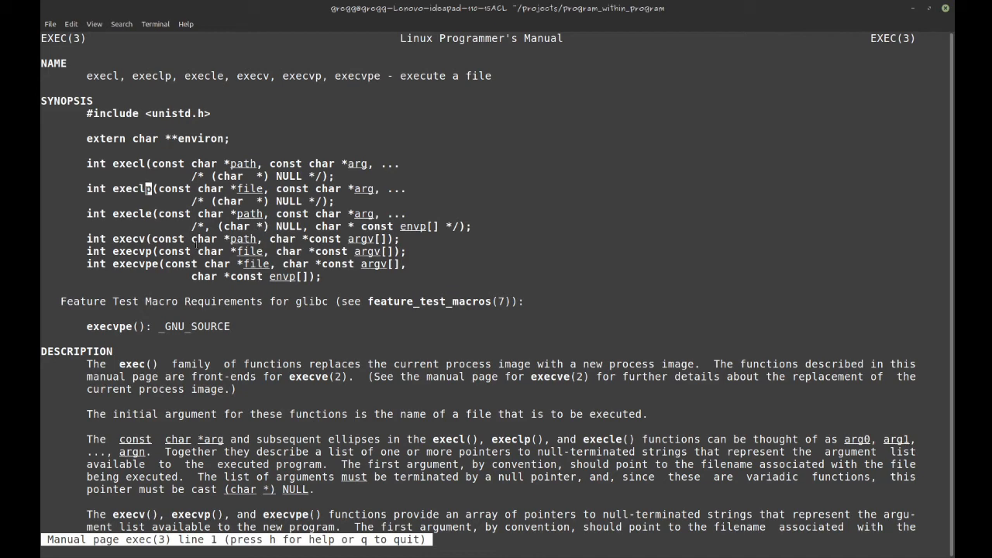
key("q")
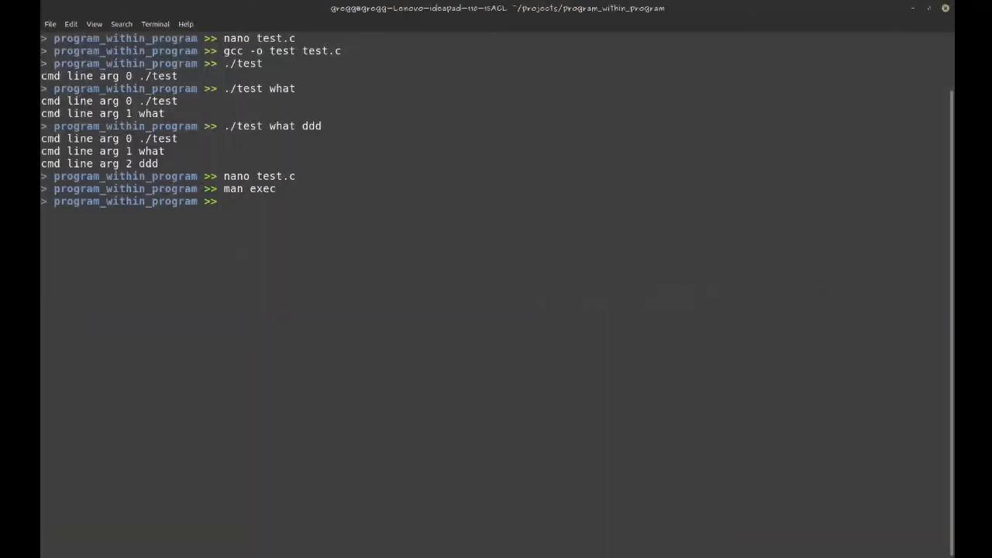
Start a new main_exec.c file in nano
type("nano ma")
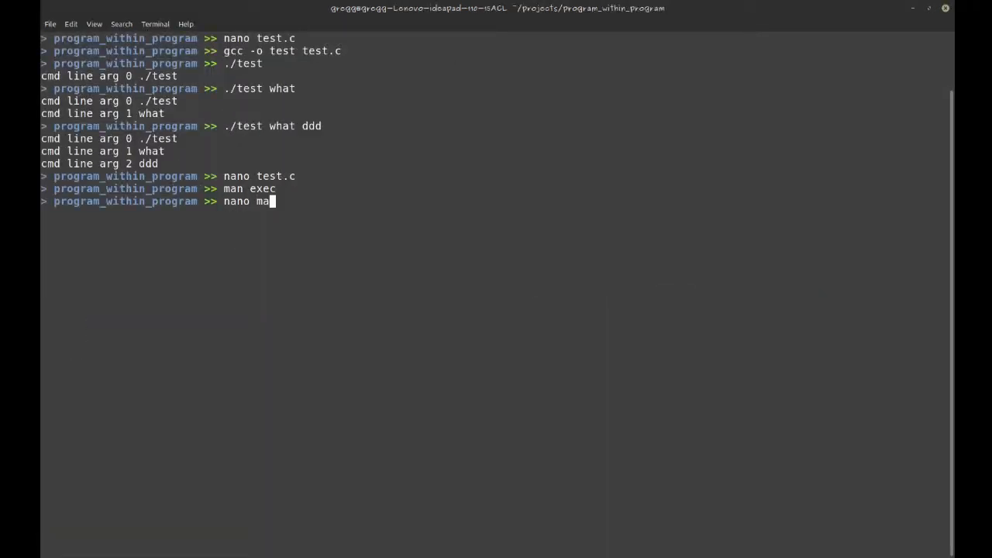
type("in_ex")
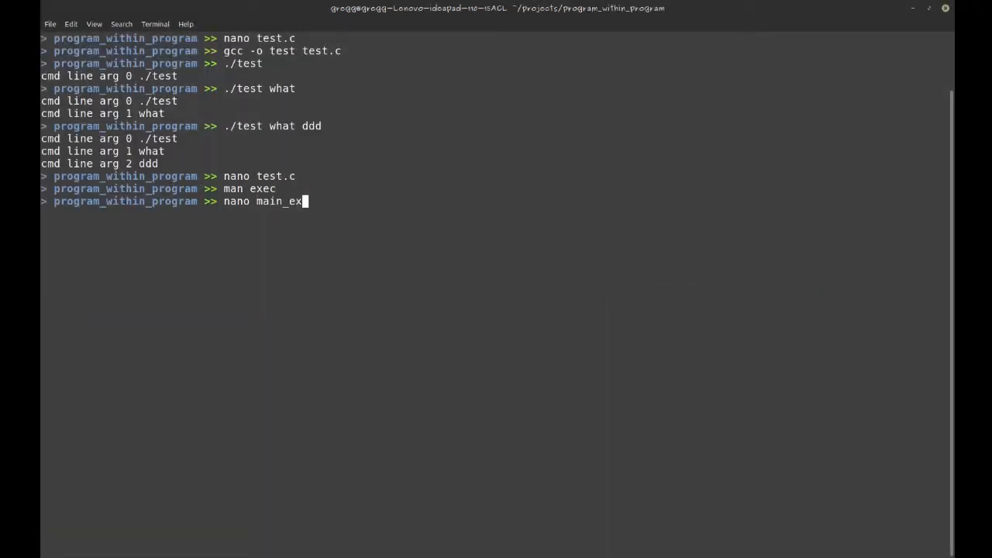
key("Return")
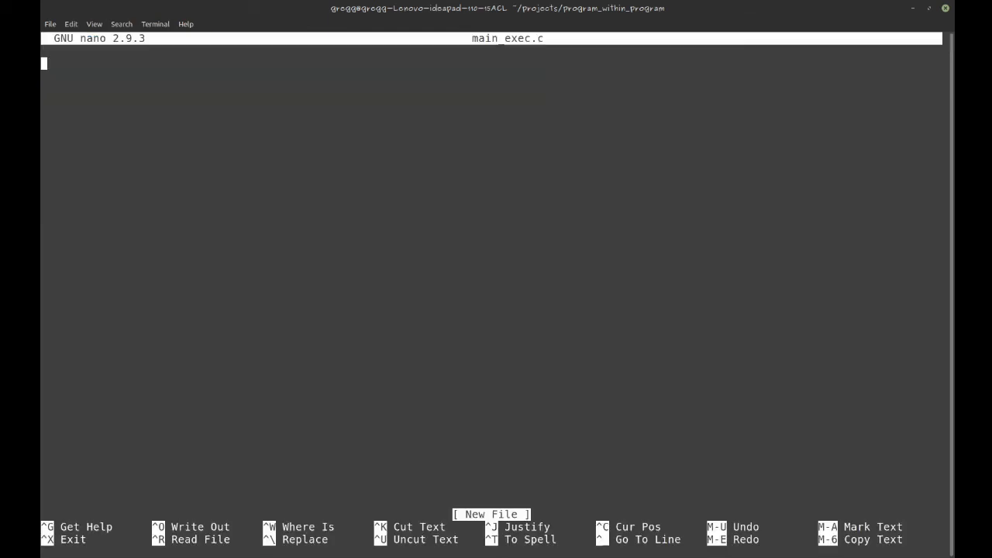
Write a main that prints around execl("/usr/bin/gedit", "gedit", "main.c", 0) and returns 0
type("#include \"stdio.h\"")
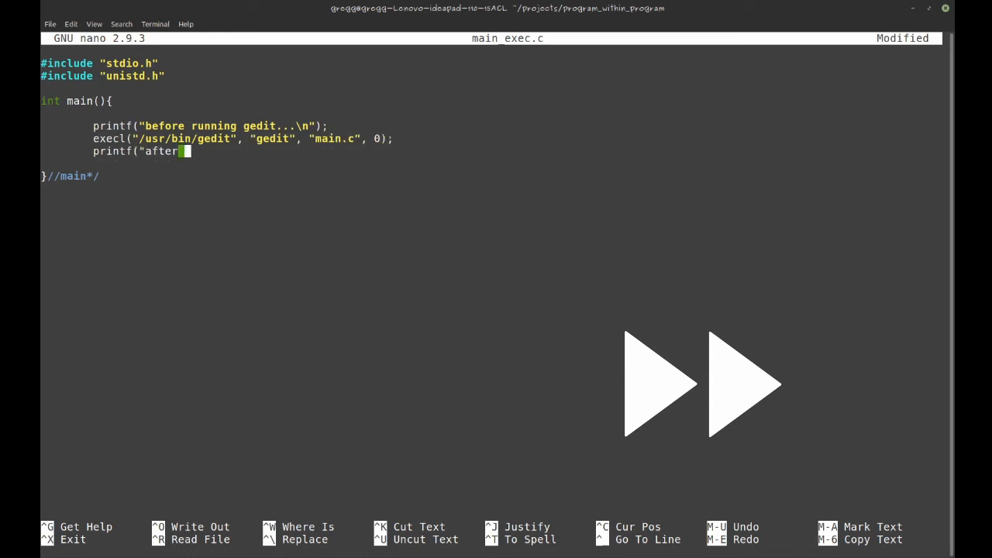
type("running gedit...\\n\");")
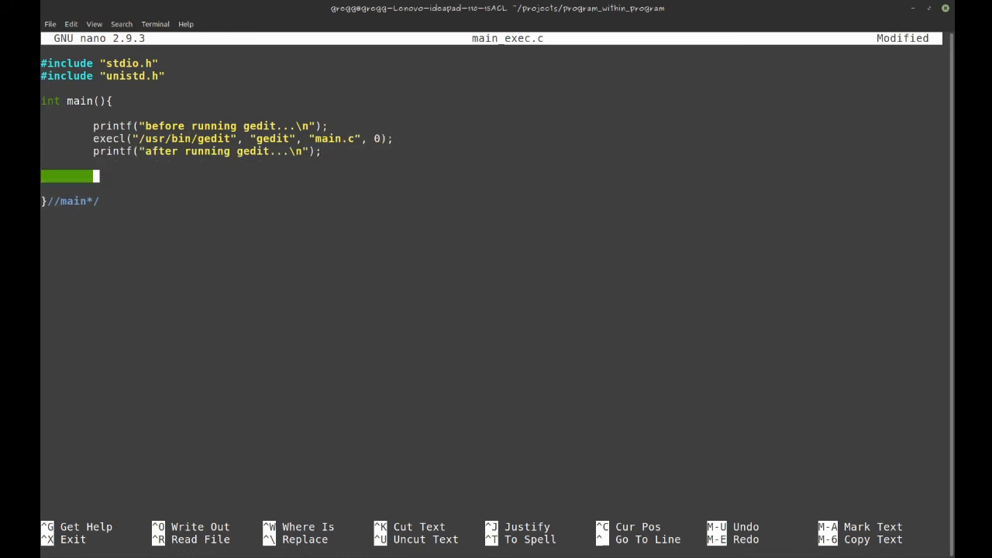
type("return")
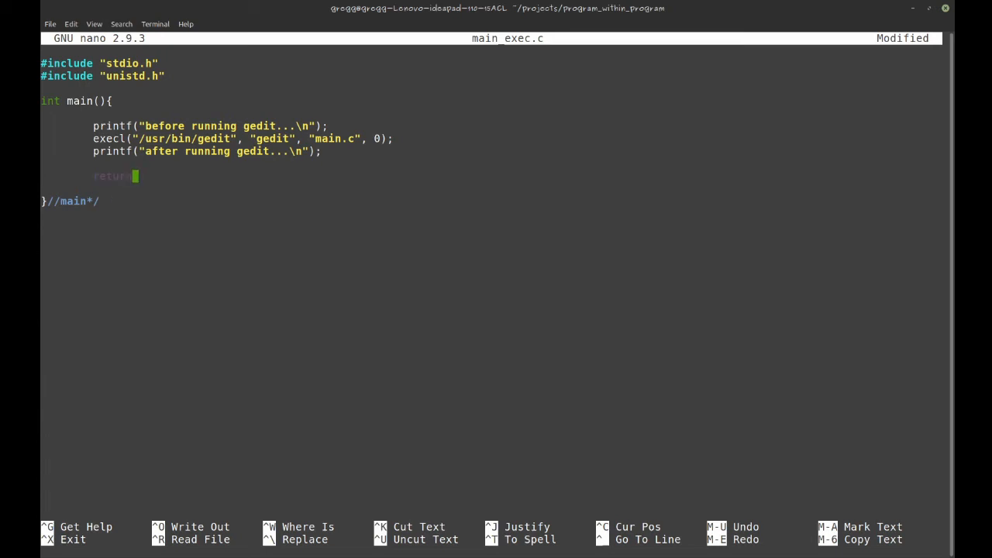
type("0;")
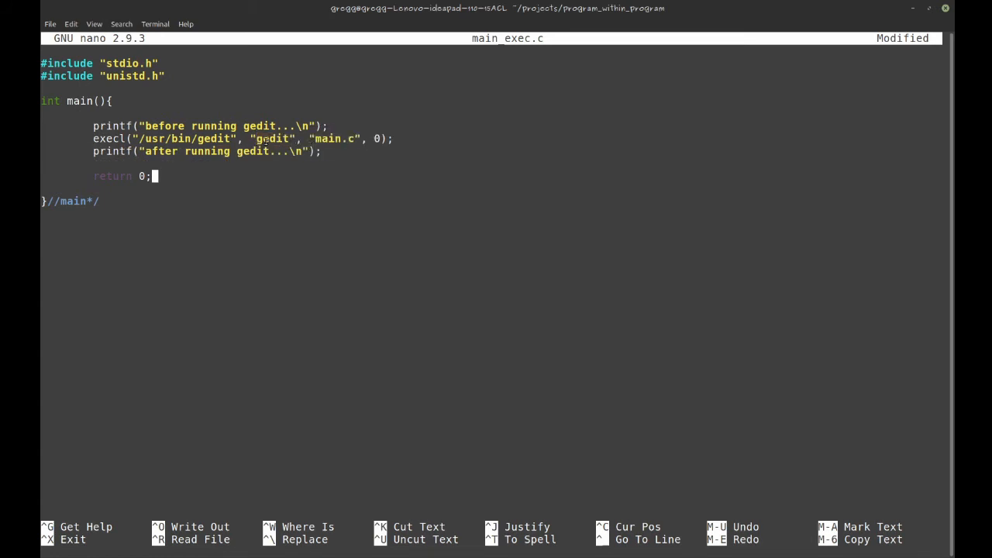
double_click(273, 139)
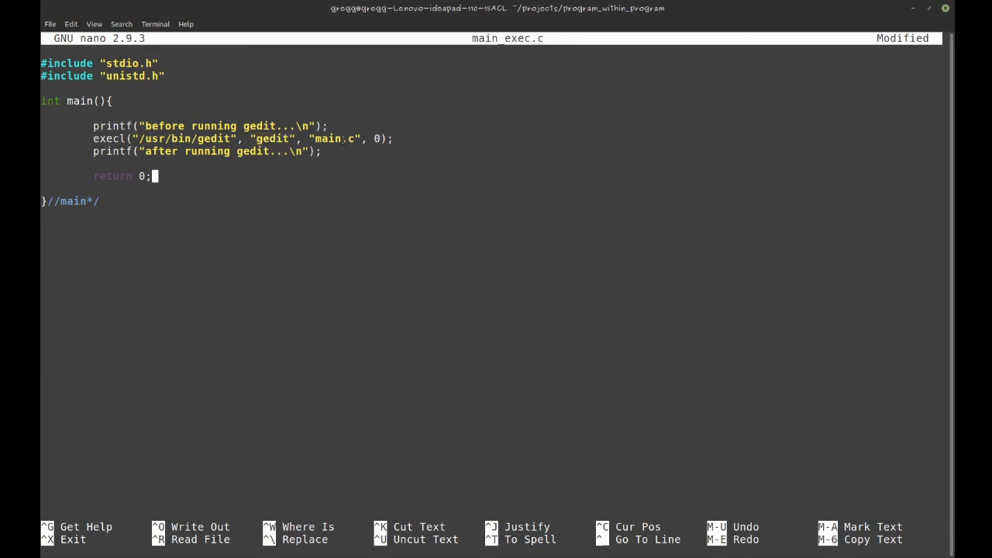
double_click(334, 139)
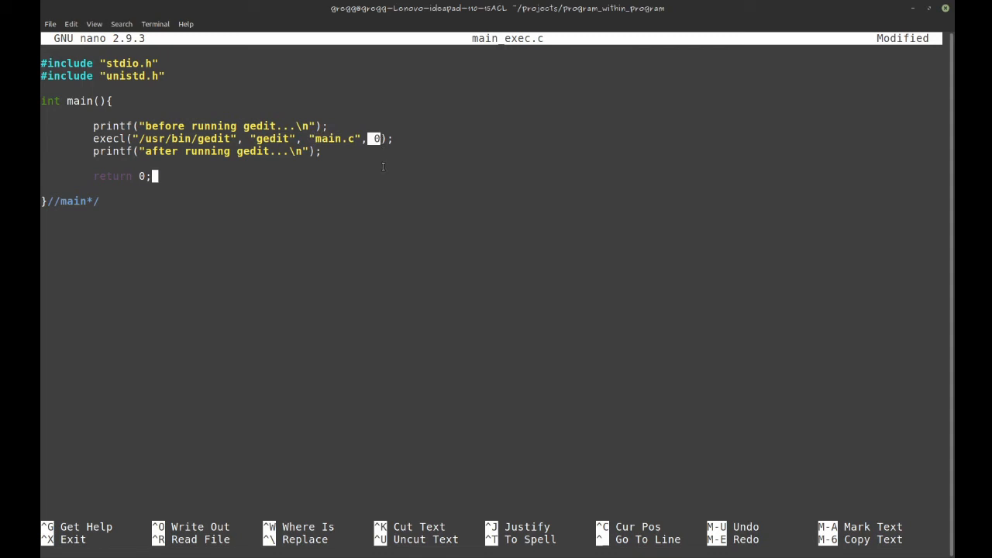
mouse_move(367, 138)
type(".")
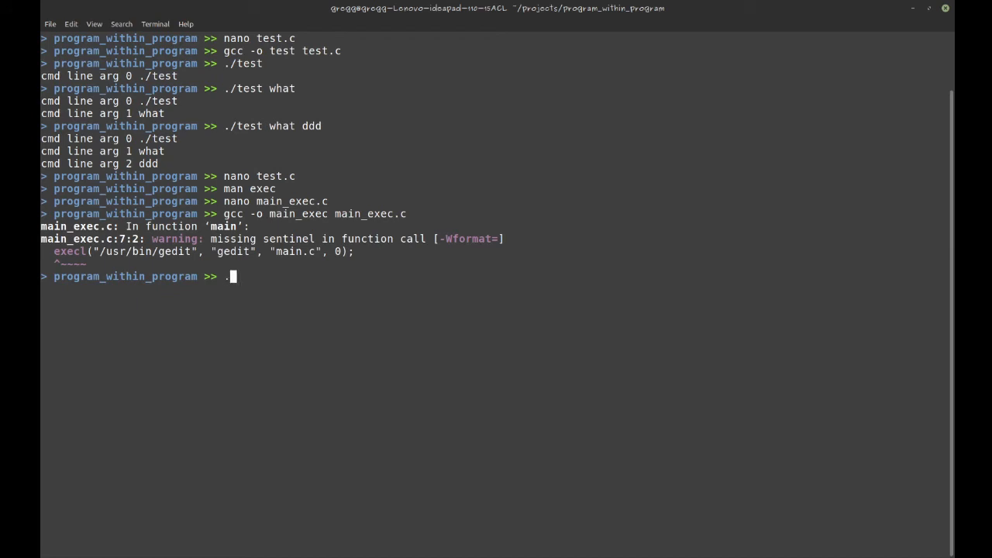
Run ./main_exec, closing the gedit window it opens on main.c
type("/")
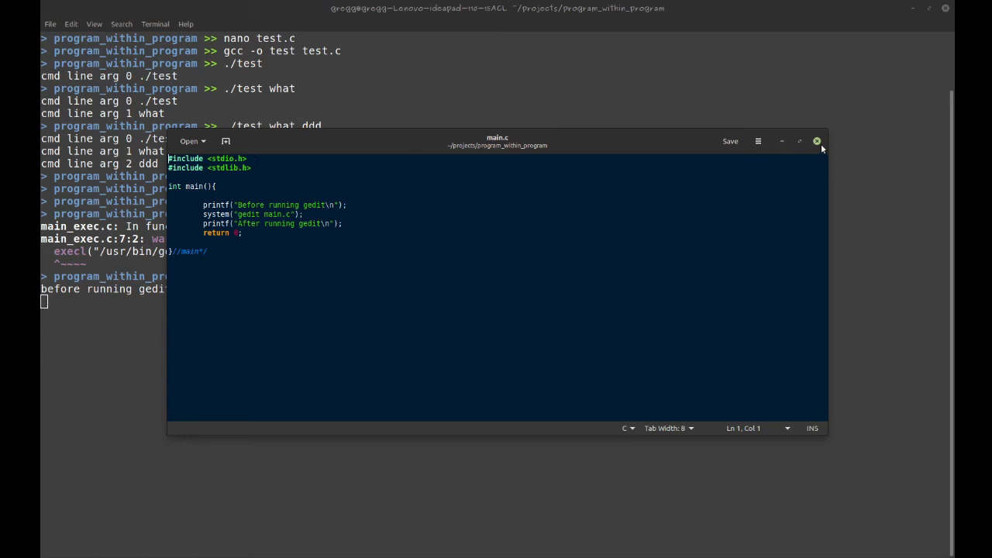
left_click(817, 141)
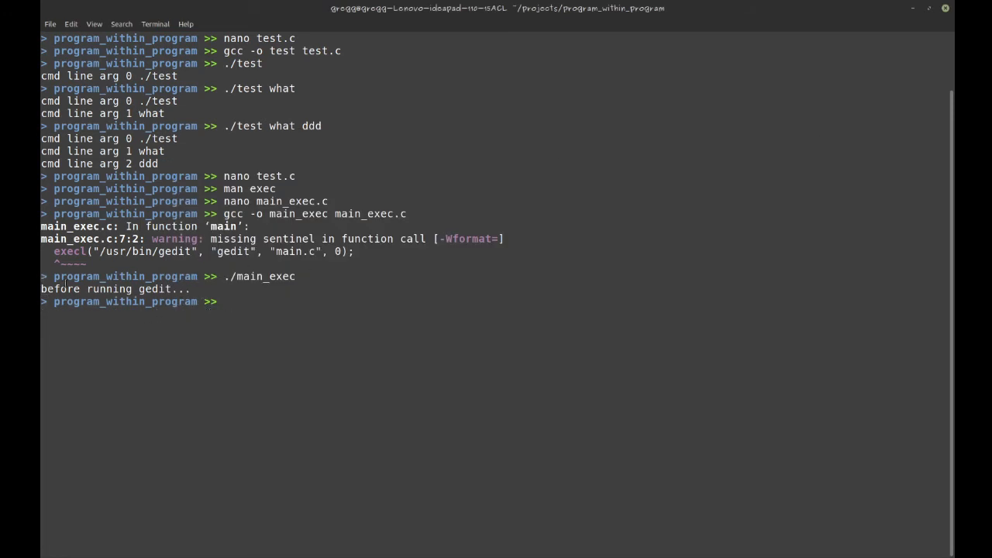
mouse_move(211, 298)
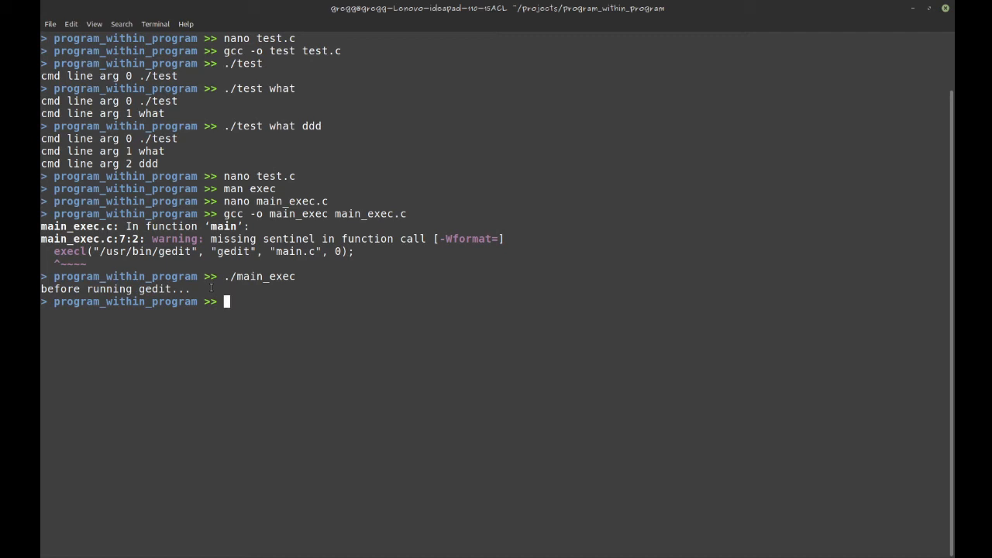
type("./main_exec")
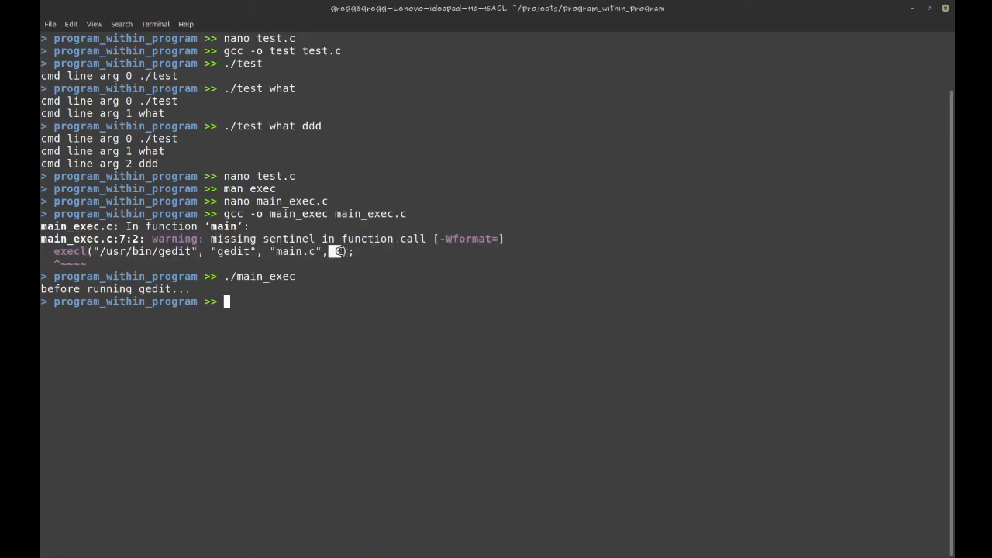
mouse_move(372, 290)
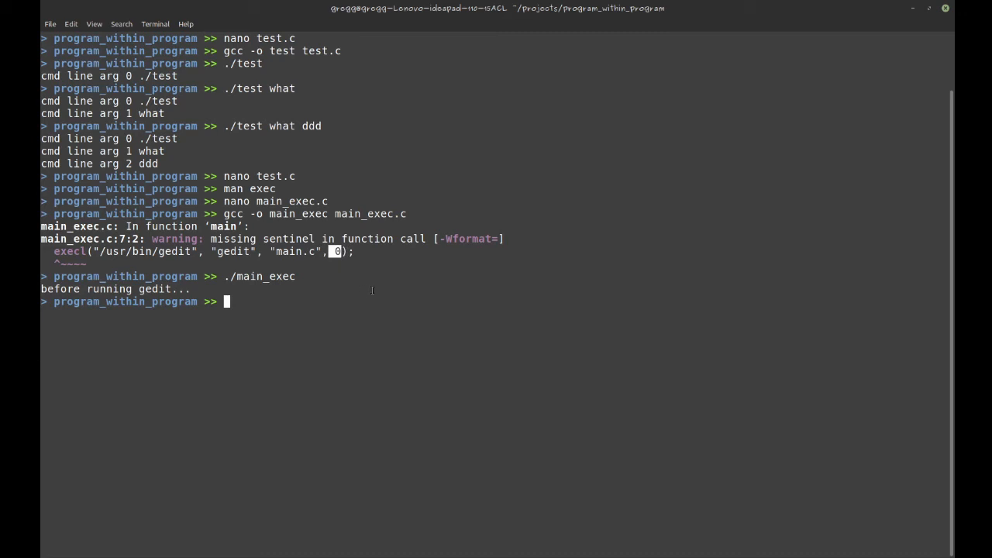
mouse_move(362, 302)
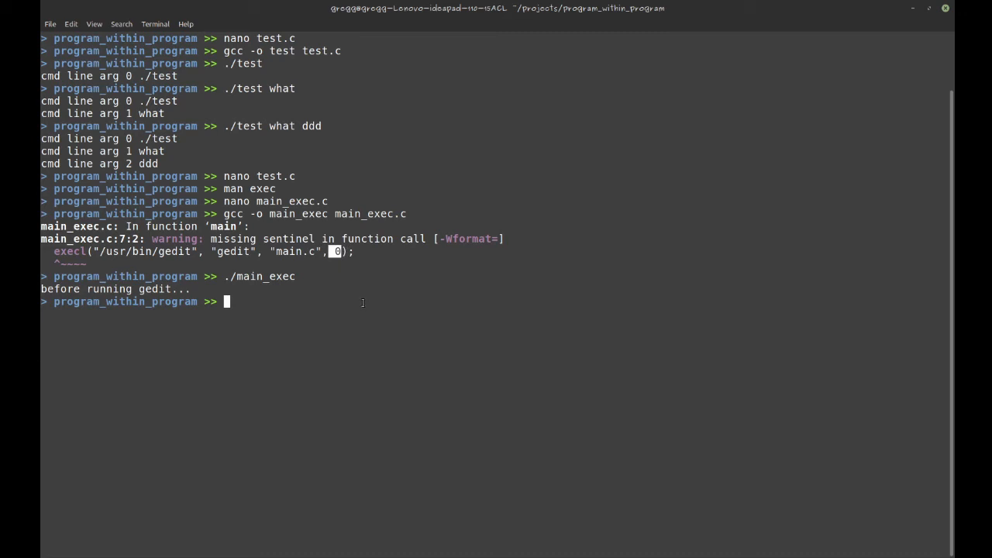
Change the execl sentinel to (char *) 0, save, and recompile with gcc -o main_exec main_exec.c
type("nao")
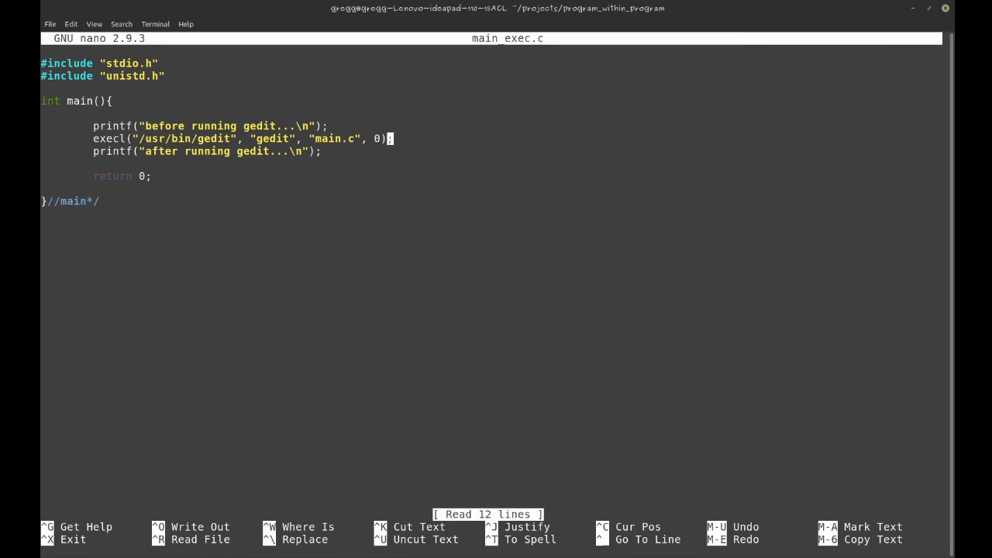
type("(char *)")
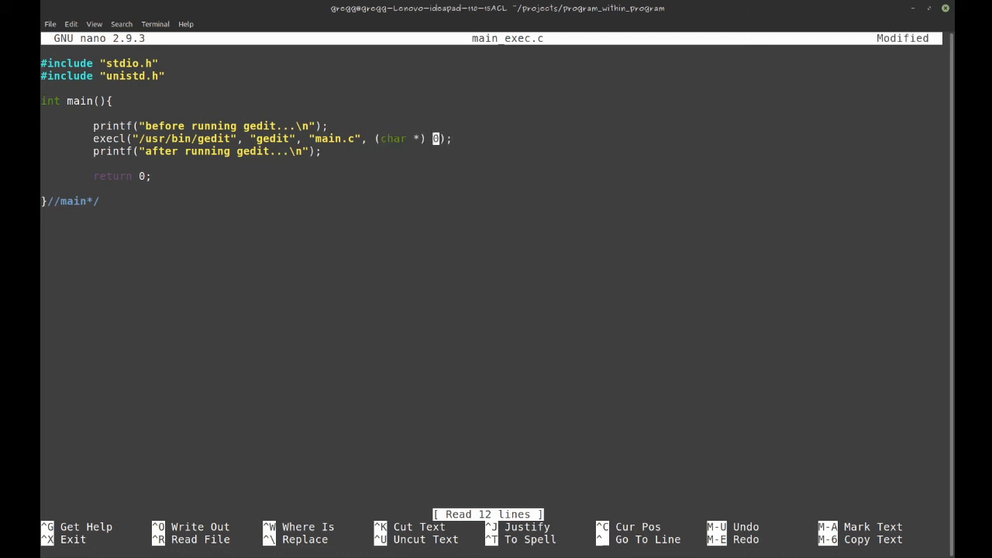
key("ctrl+x")
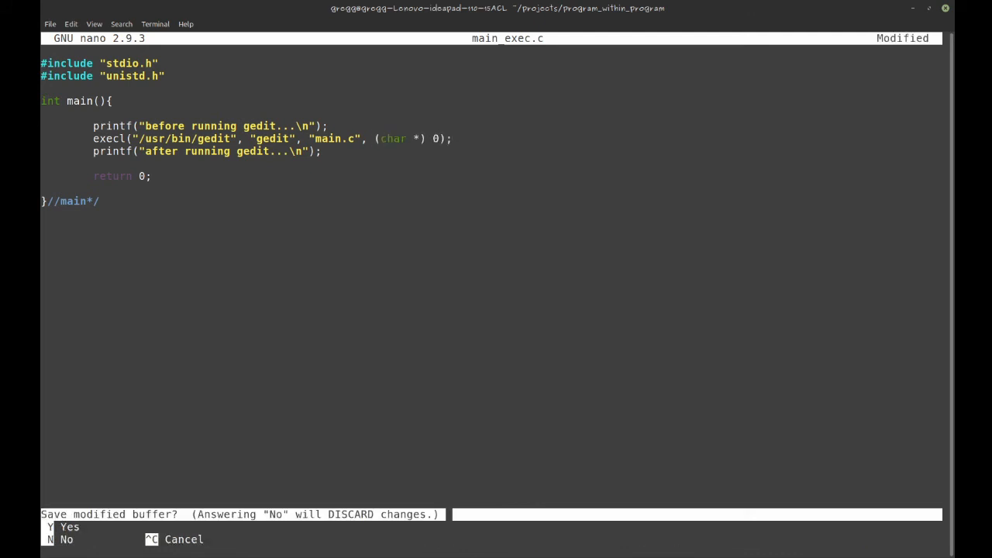
key("n")
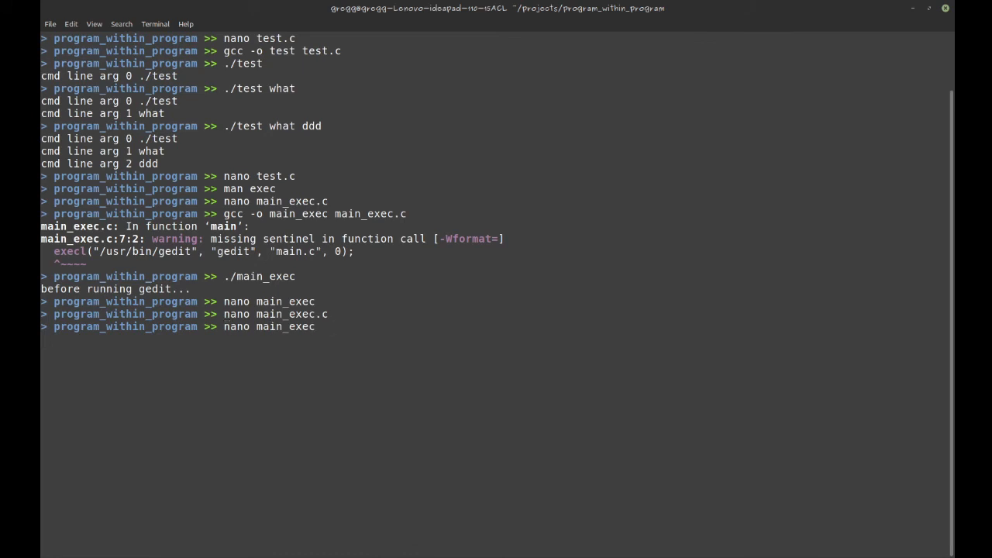
type("gcc -o main_exec main_exec.c")
type("nano main_exec.c")
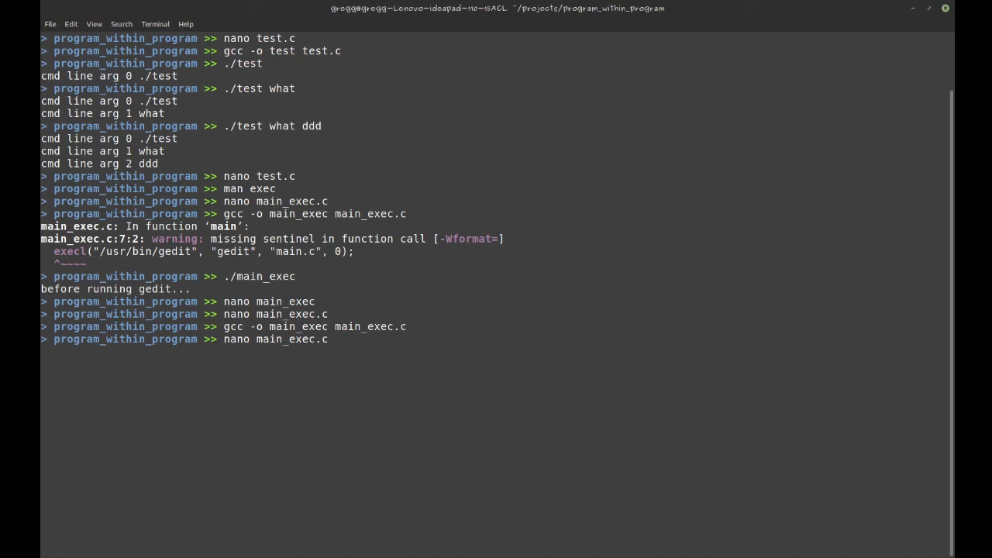
key("BackSpace")
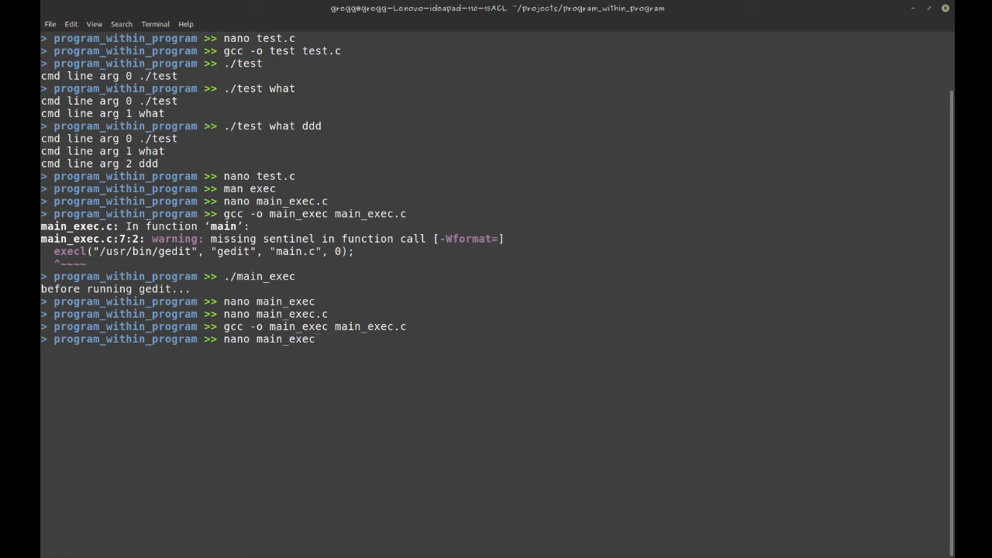
Read man fork, highlighting the exact-duplicate sentence and the parent/child return values
key("Return")
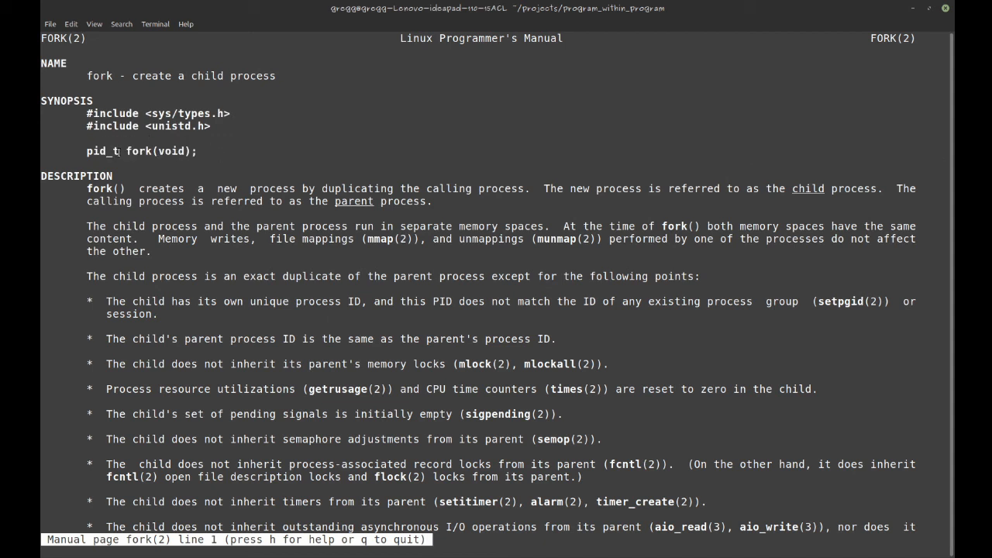
mouse_move(146, 275)
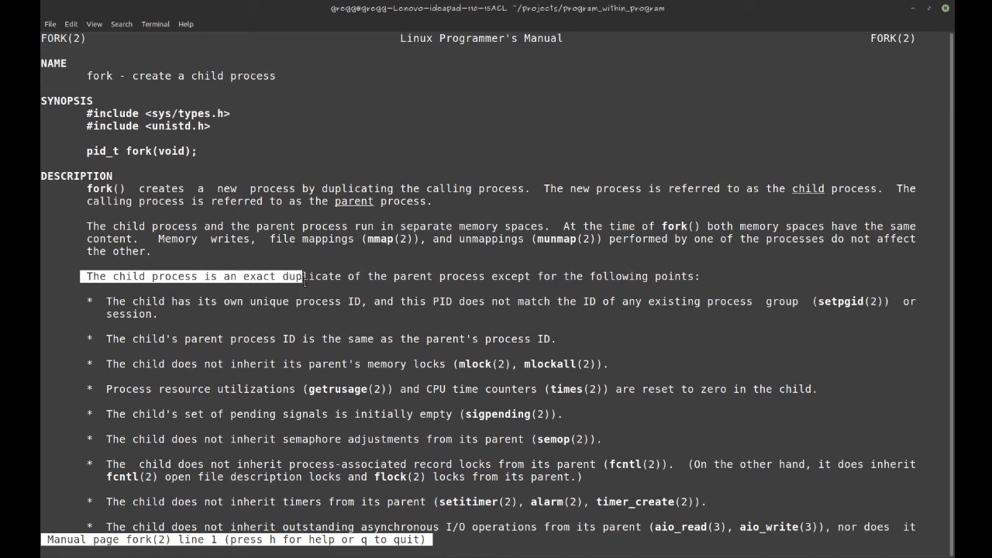
left_click_drag(306, 276, 500, 276)
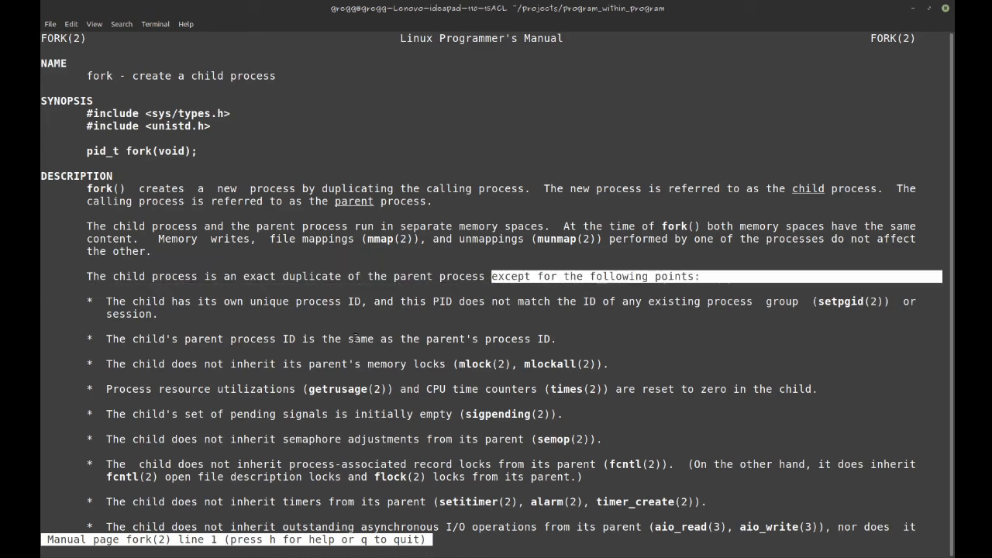
scroll("down", 3)
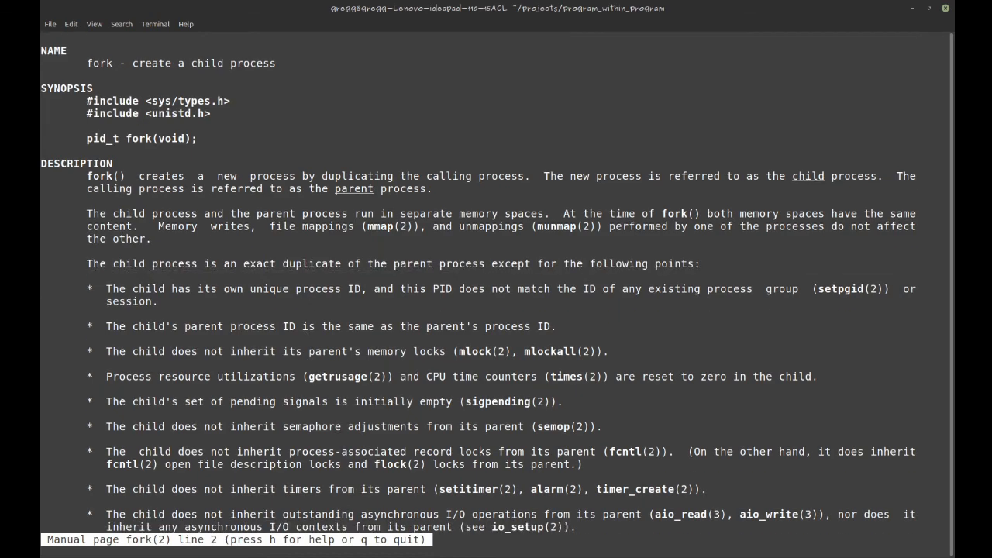
scroll("down", 3)
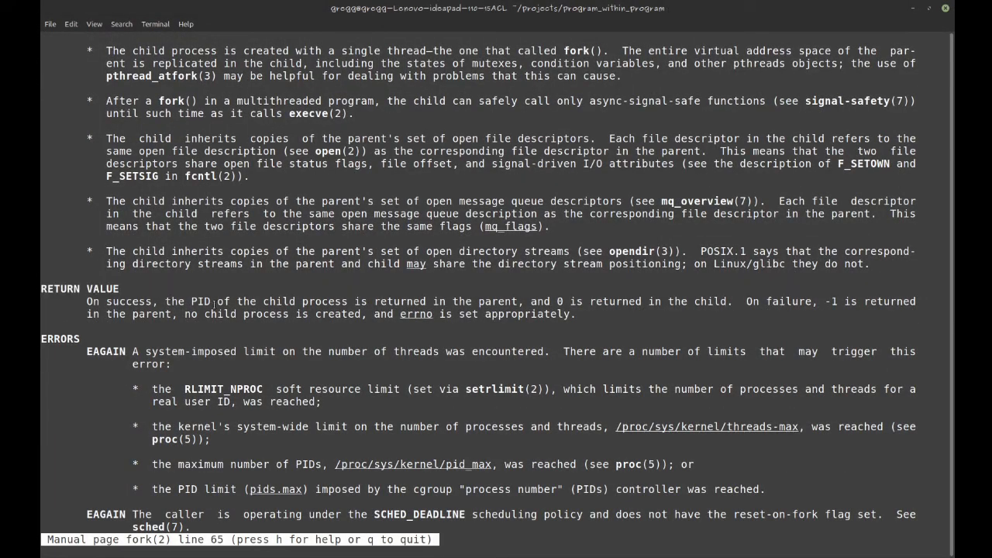
left_click_drag(537, 302, 688, 302)
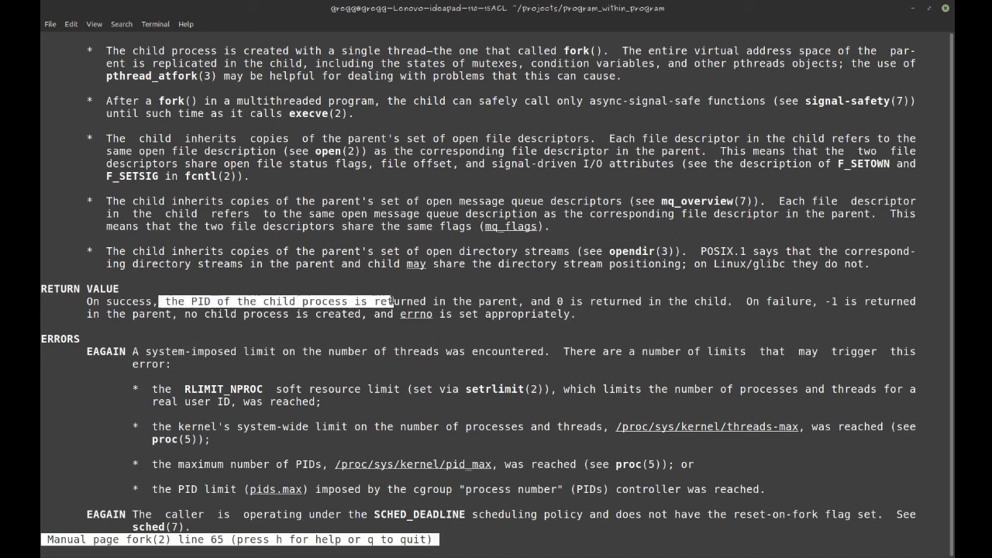
left_click_drag(388, 301, 517, 301)
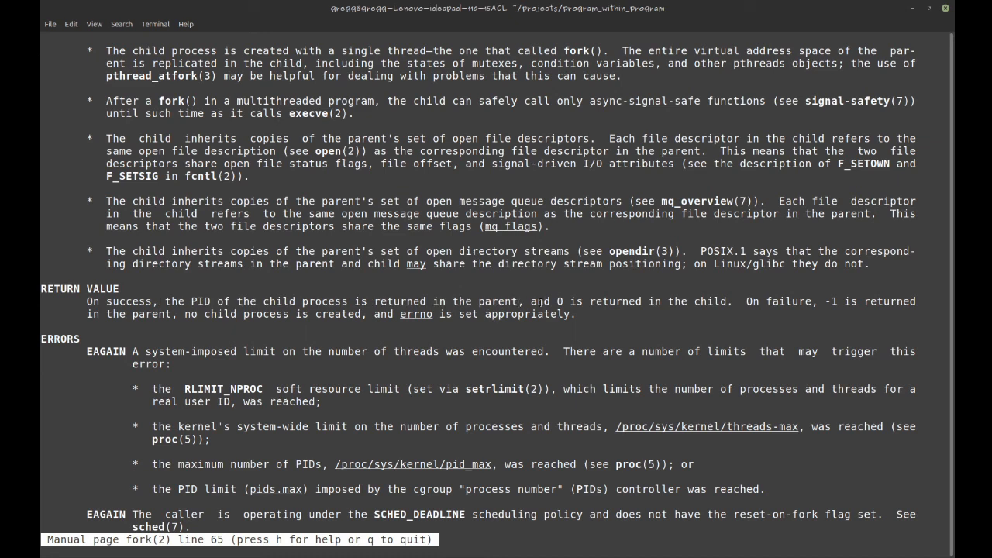
left_click_drag(542, 301, 713, 301)
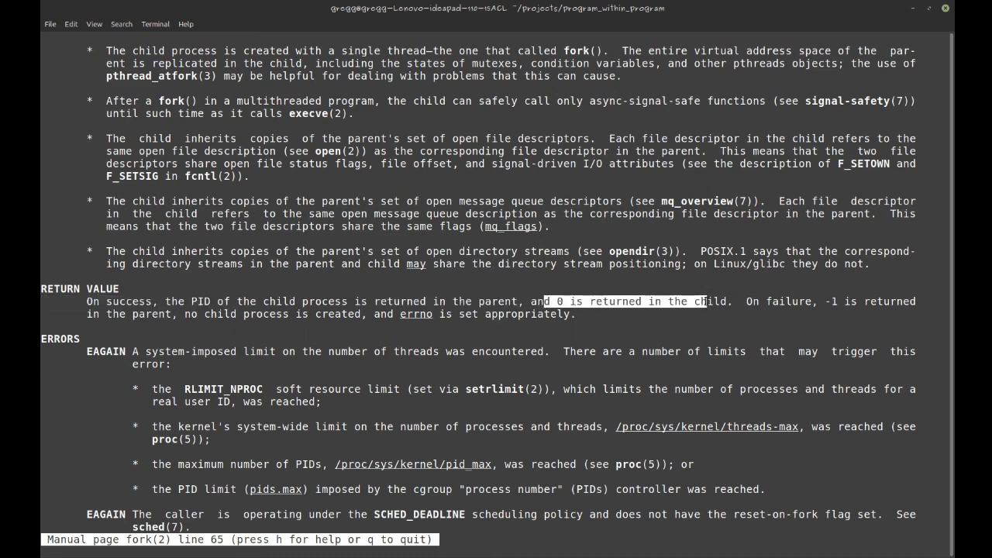
Quit the manual page and reopen main_exec.c in nano
key("q")
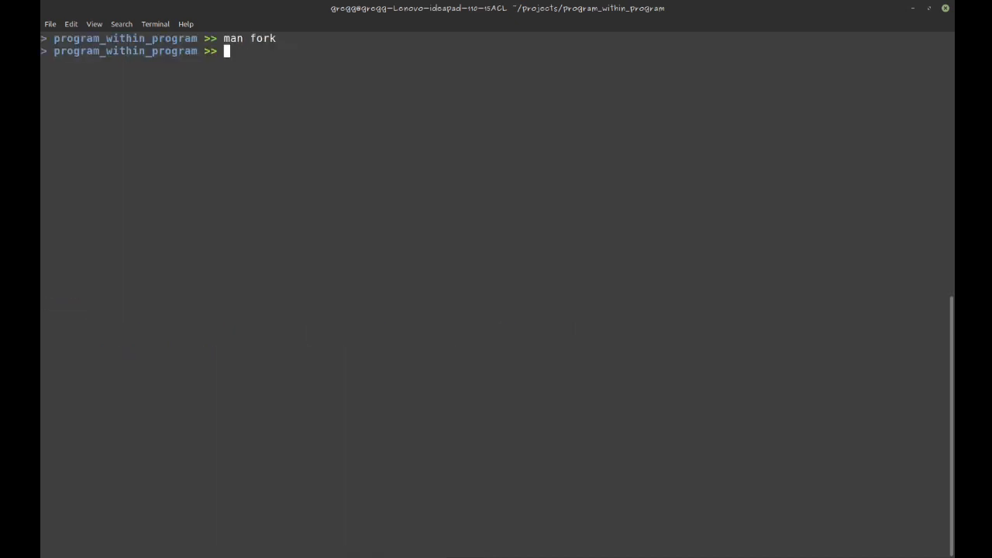
type("n")
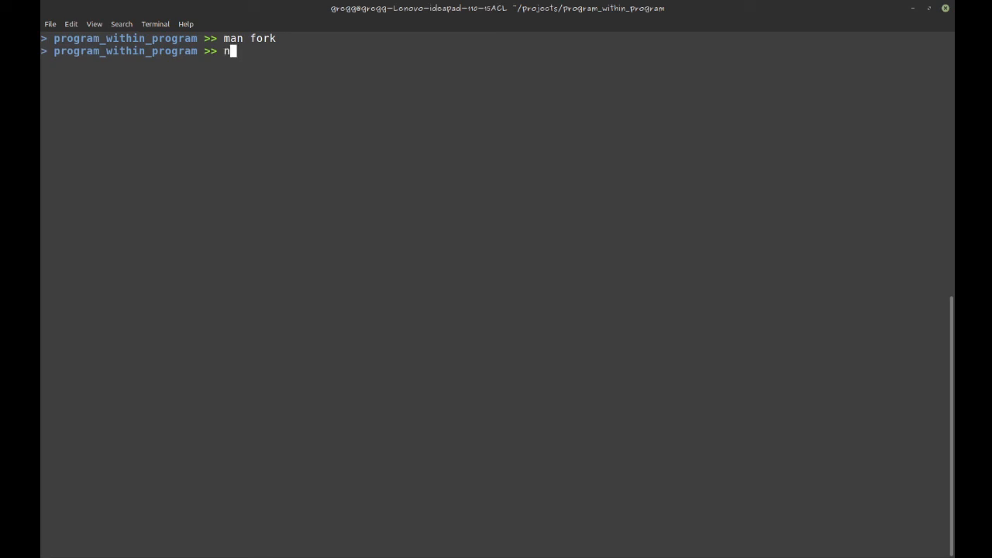
type("ano main_exec")
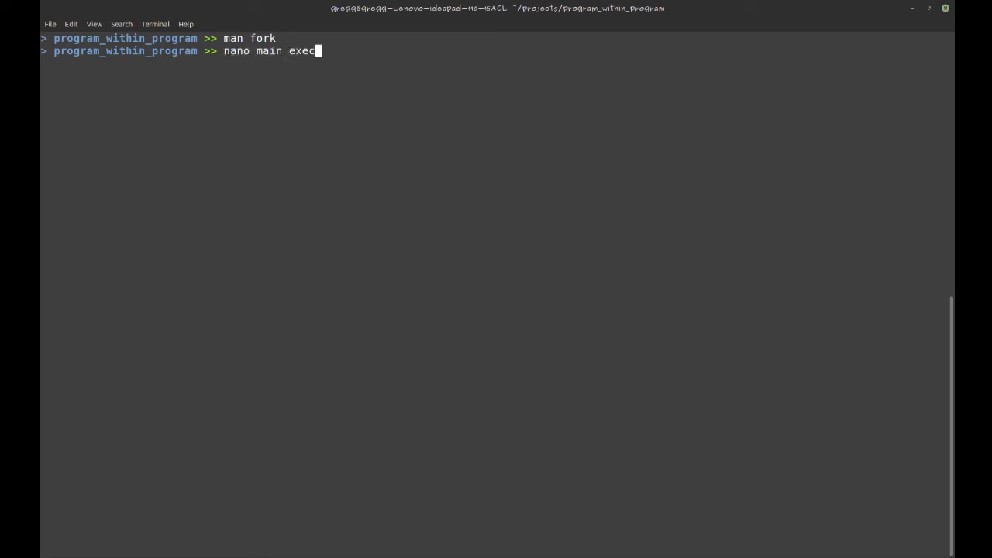
key("Return")
type("nano main_exec.c")
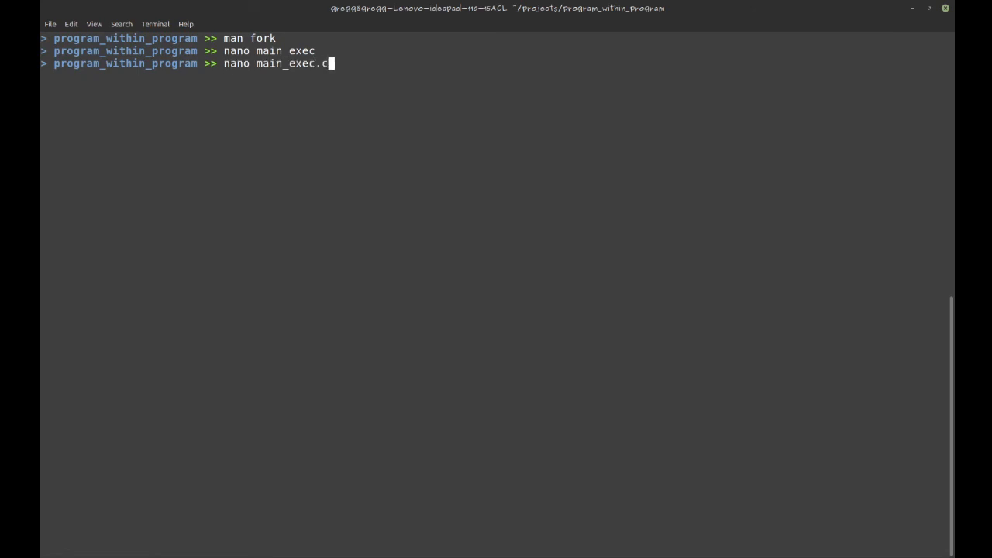
key("Return")
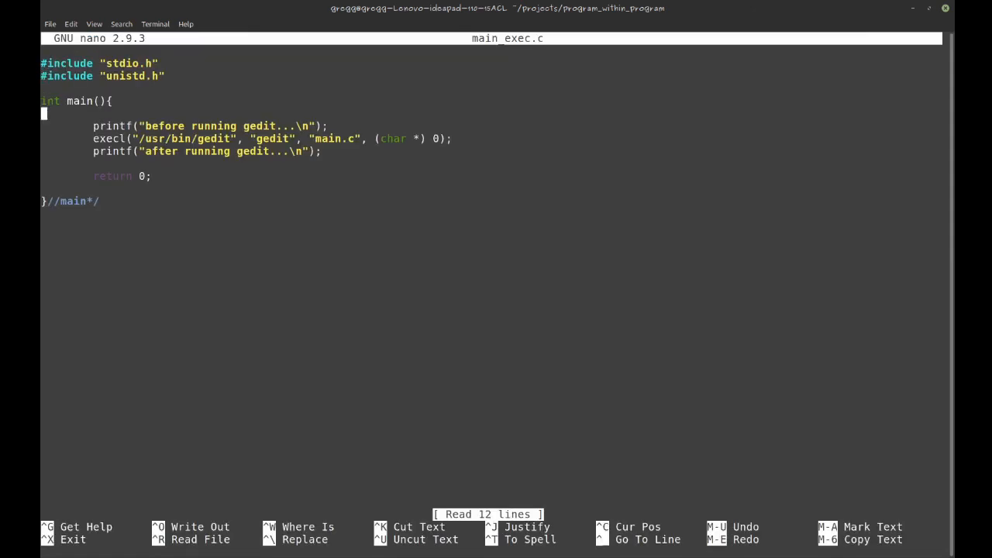
Add sys/types.h and a fork() so execl runs only in the child, then save
type("#include \"sys/types.h\"")
type("if(!pid){")
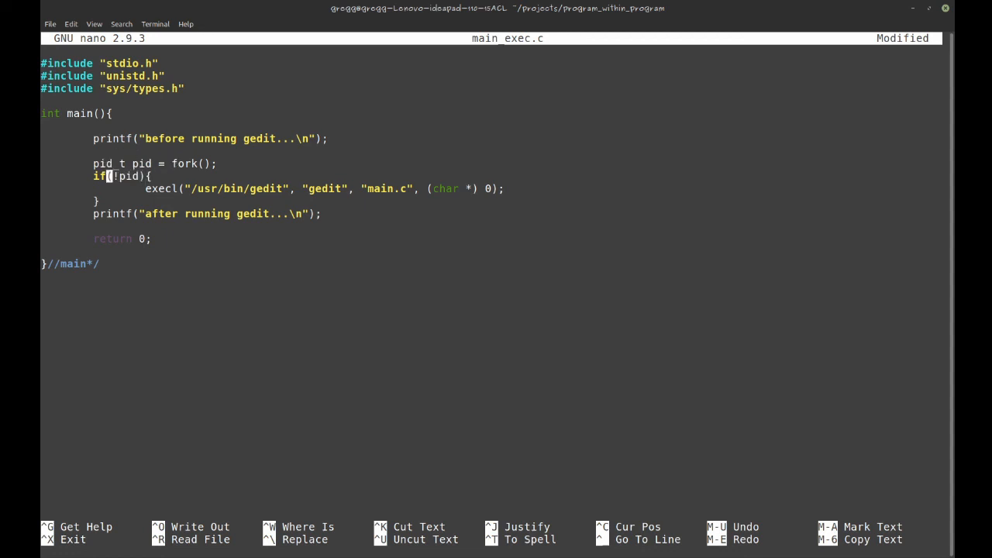
mouse_move(127, 176)
type("fork to ")
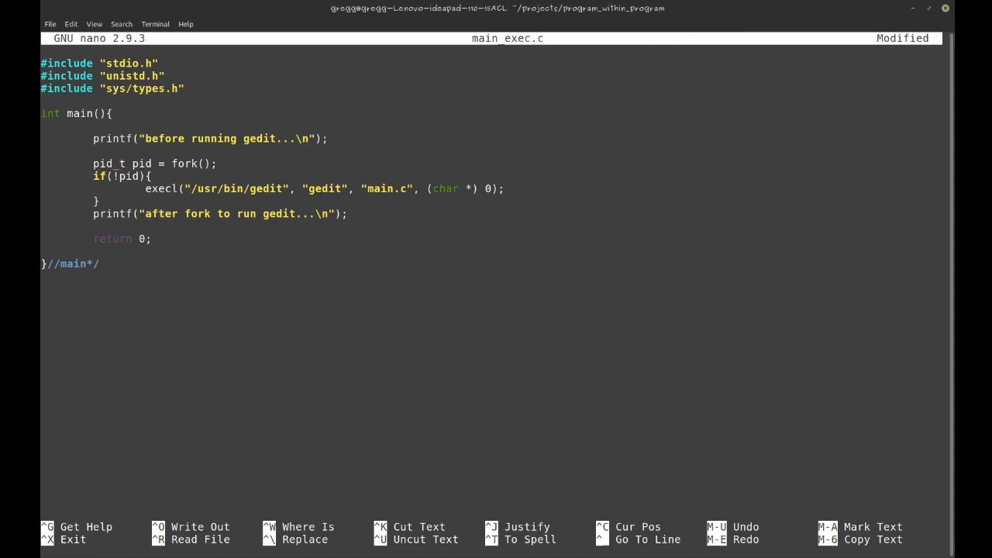
key("ctrl+x")
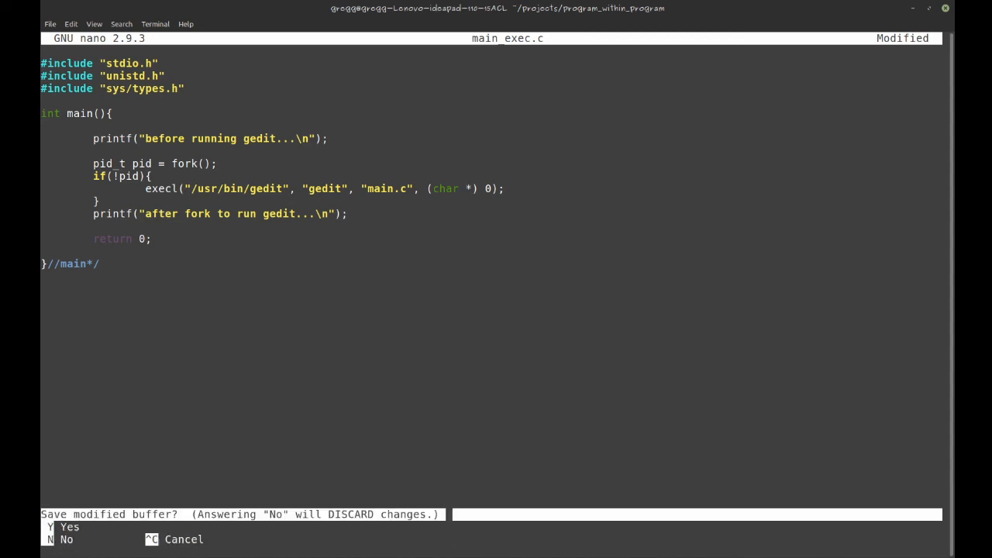
key("n")
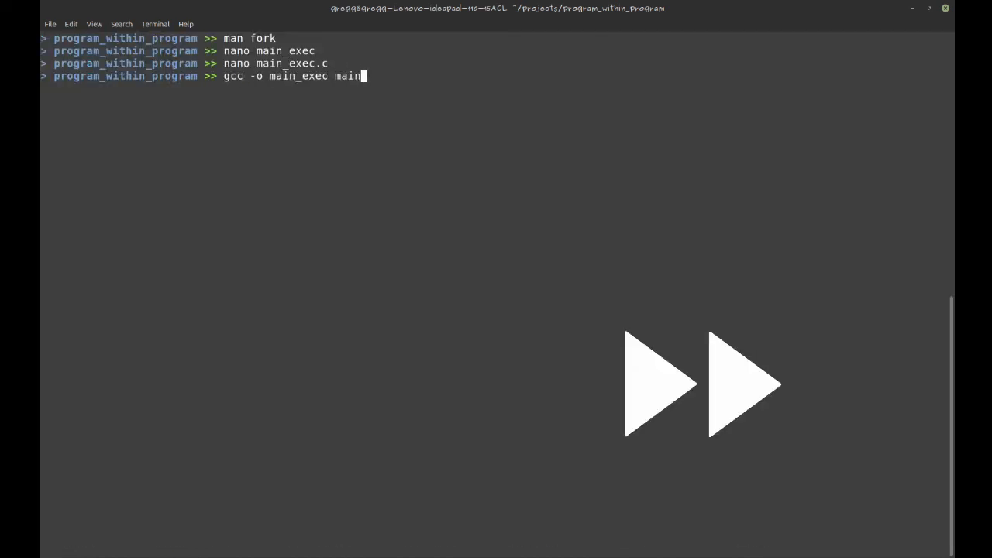